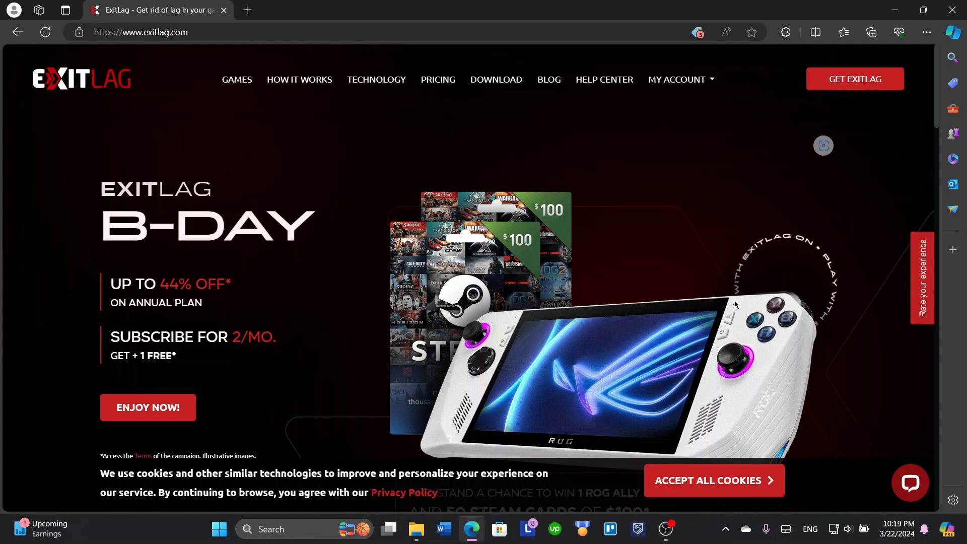
- Accept all cookies on the ExitLag website and scroll down to the Features section
{"action": "left_click", "coordinate": [714, 480]}
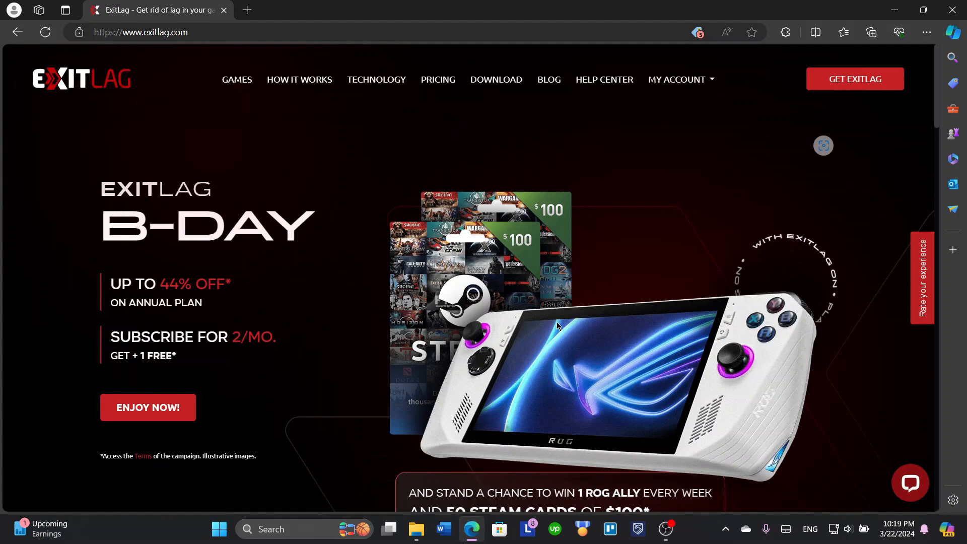
{"action": "scroll", "scroll_direction": "down", "scroll_amount": 3}
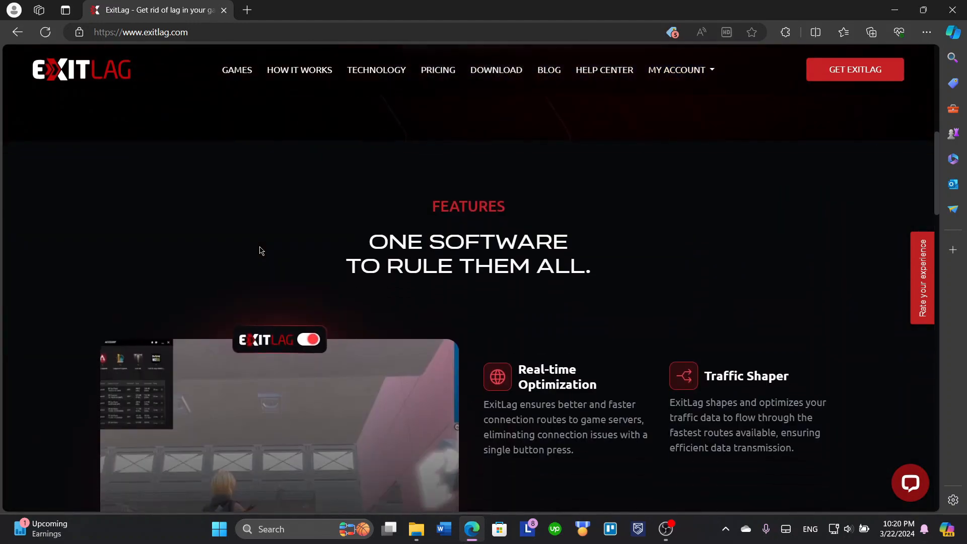
{"action": "scroll", "scroll_direction": "down", "scroll_amount": 3}
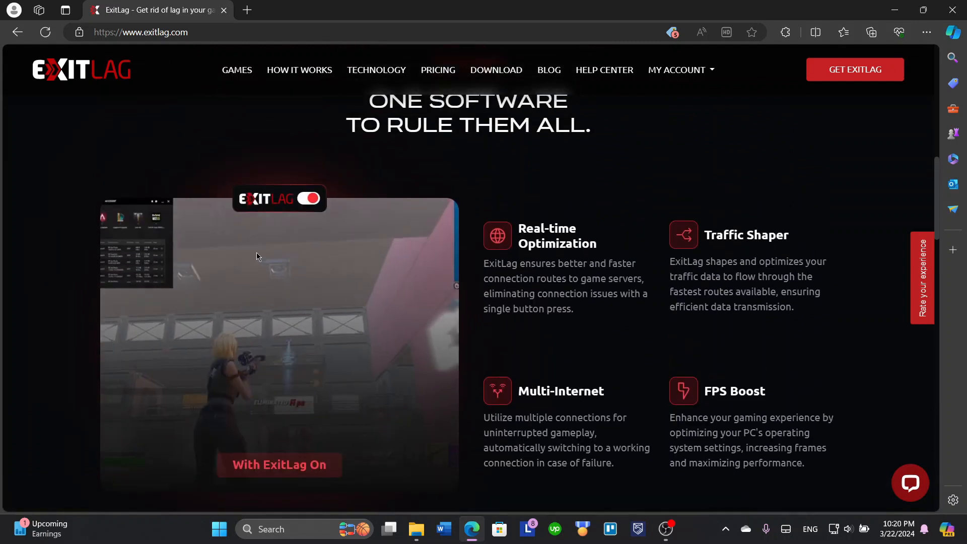
{"action": "scroll", "scroll_direction": "down", "scroll_amount": 3}
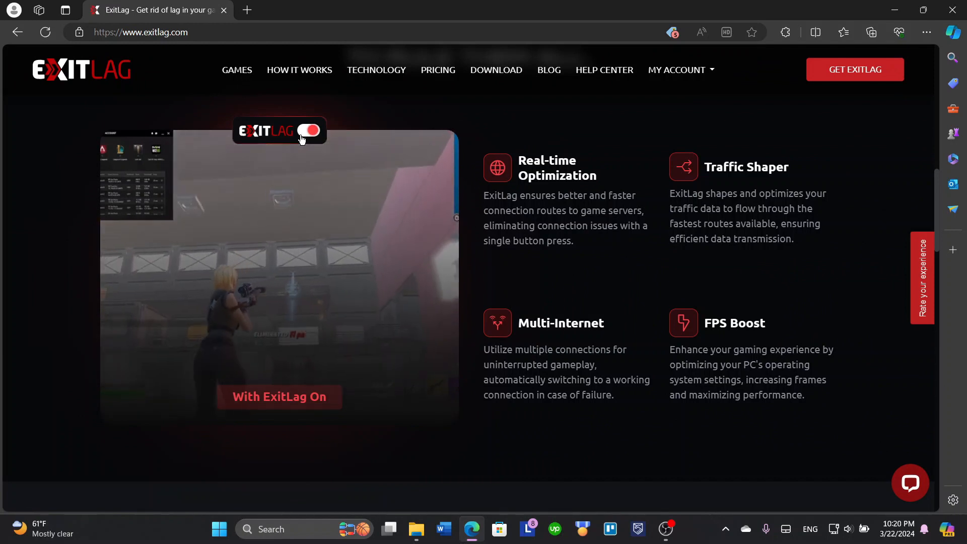
- Switch the features demo to ExitLag Off and back to On, then scroll onward
{"action": "left_click", "coordinate": [310, 130]}
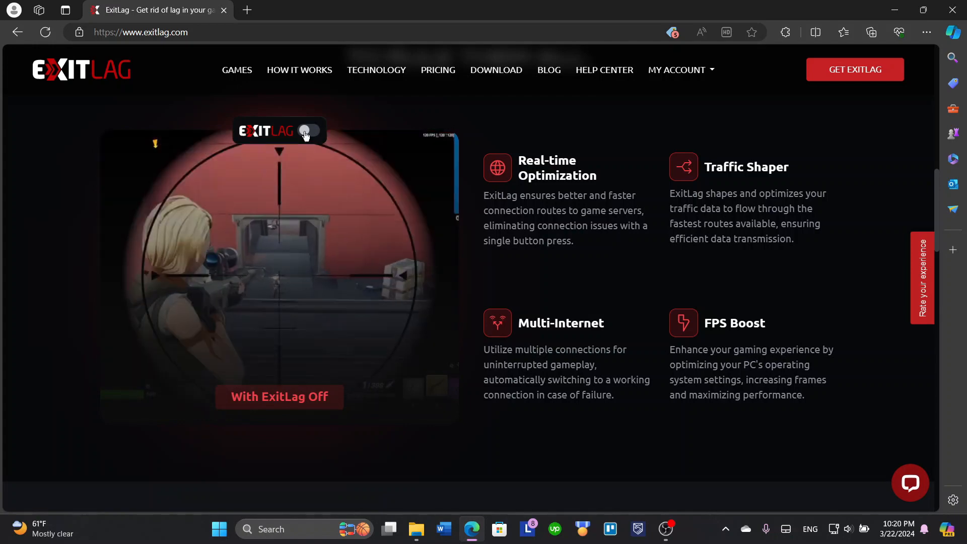
{"action": "left_click", "coordinate": [308, 131]}
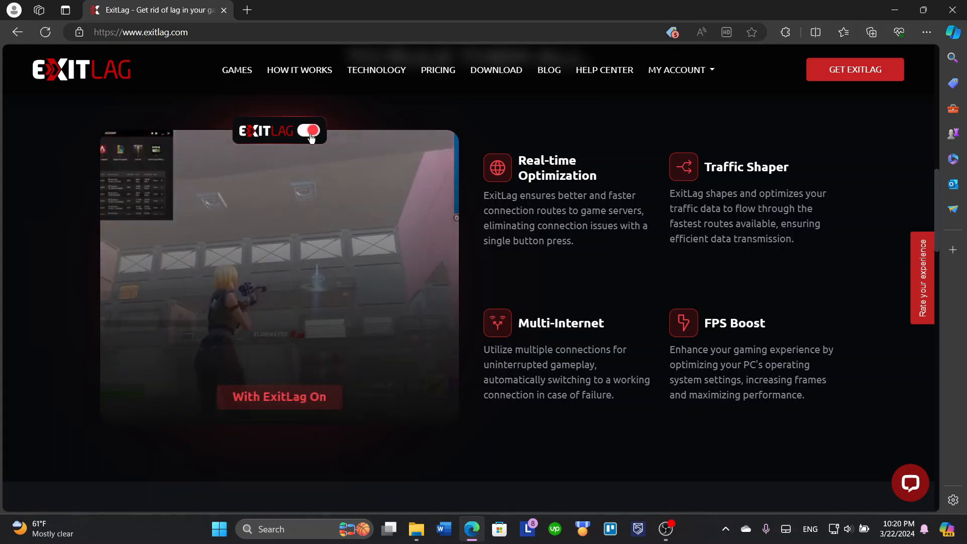
{"action": "scroll", "scroll_direction": "down", "scroll_amount": 3}
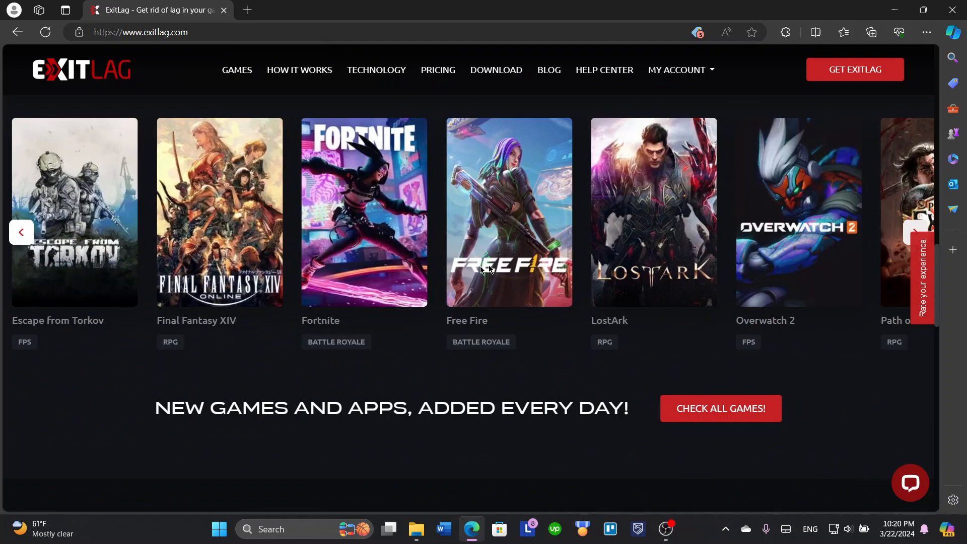
{"action": "scroll", "scroll_direction": "down", "scroll_amount": 3}
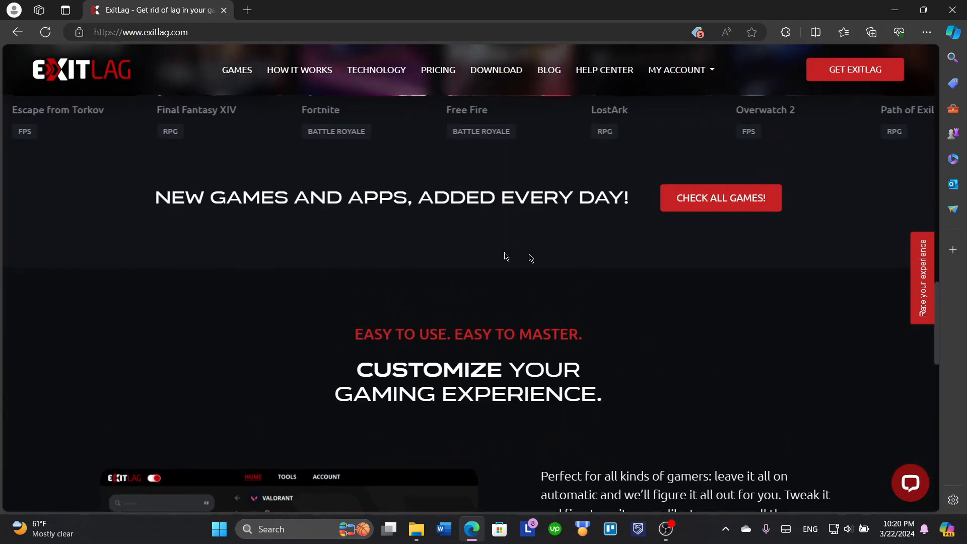
{"action": "scroll", "scroll_direction": "down", "scroll_amount": 3}
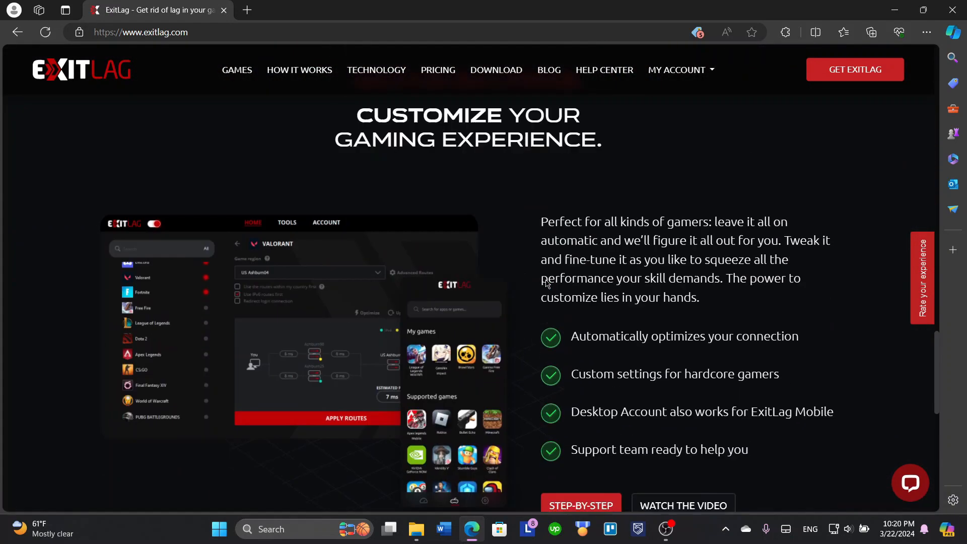
{"action": "scroll", "scroll_direction": "up", "scroll_amount": 3}
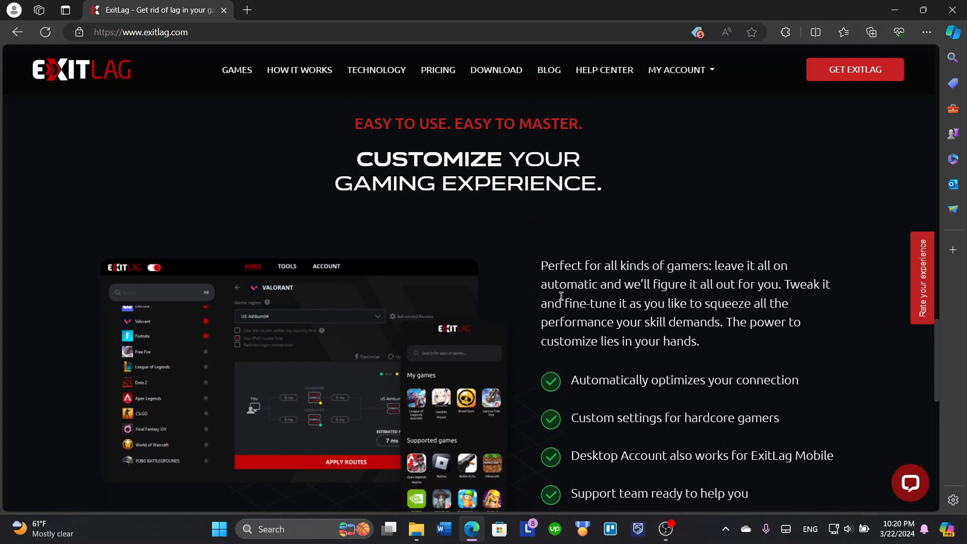
{"action": "double_click", "coordinate": [610, 380]}
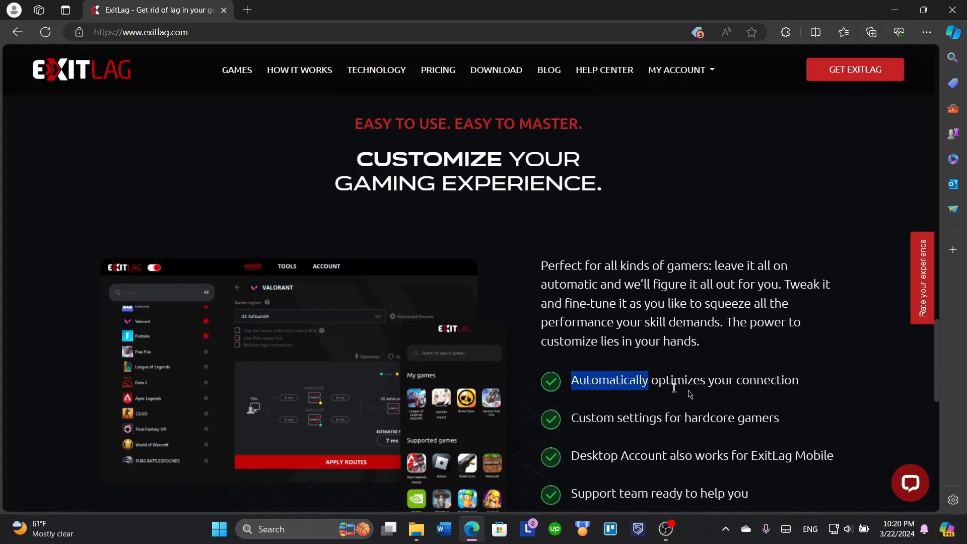
{"action": "left_click", "coordinate": [596, 415]}
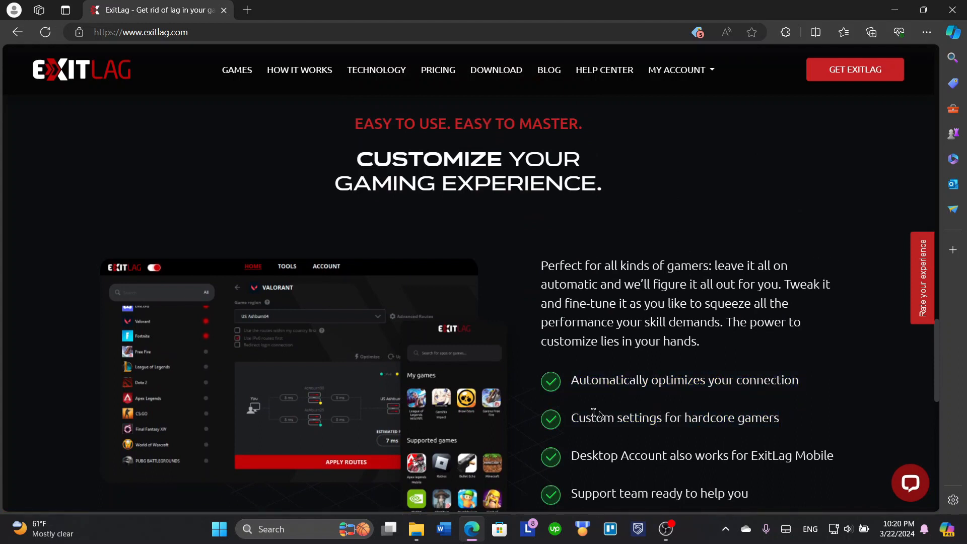
{"action": "mouse_move", "coordinate": [579, 413]}
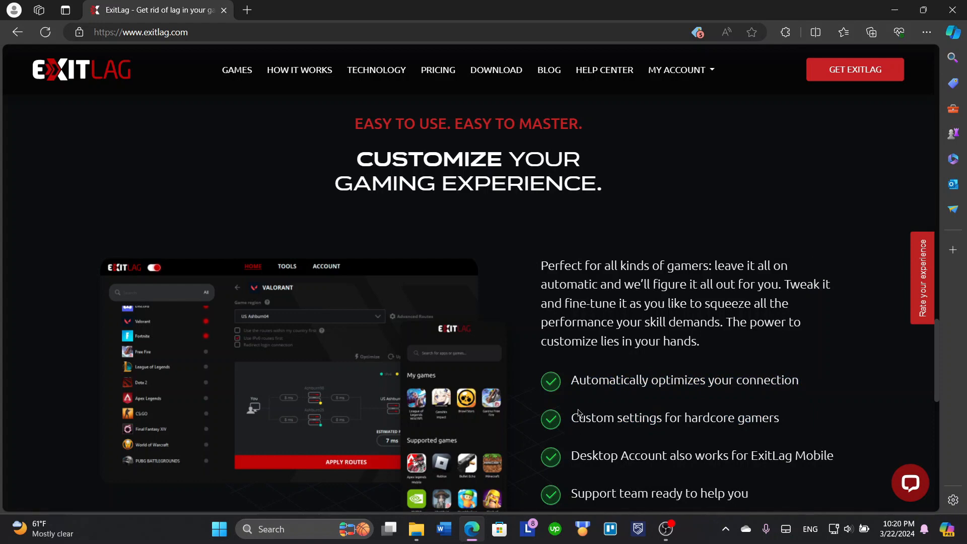
{"action": "mouse_move", "coordinate": [576, 359]}
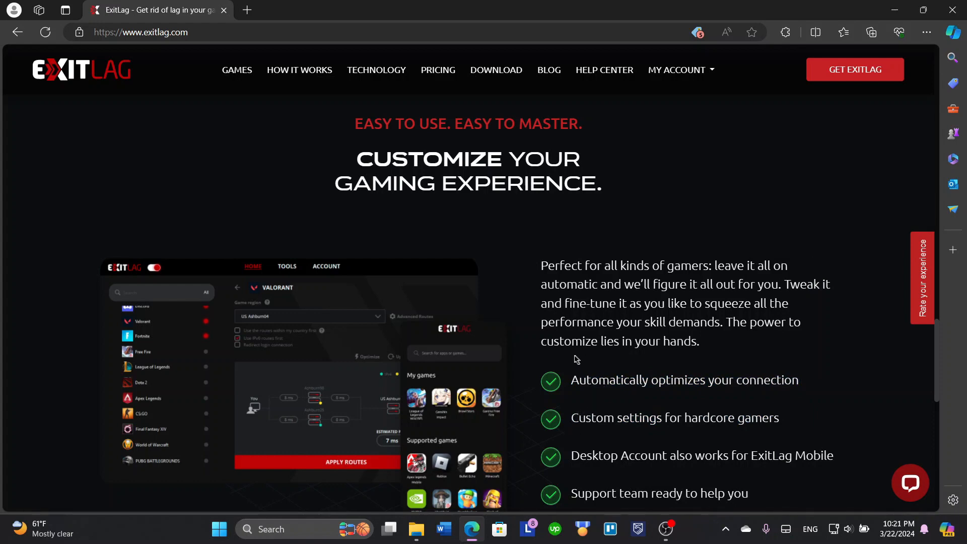
{"action": "scroll", "scroll_direction": "down", "scroll_amount": 3}
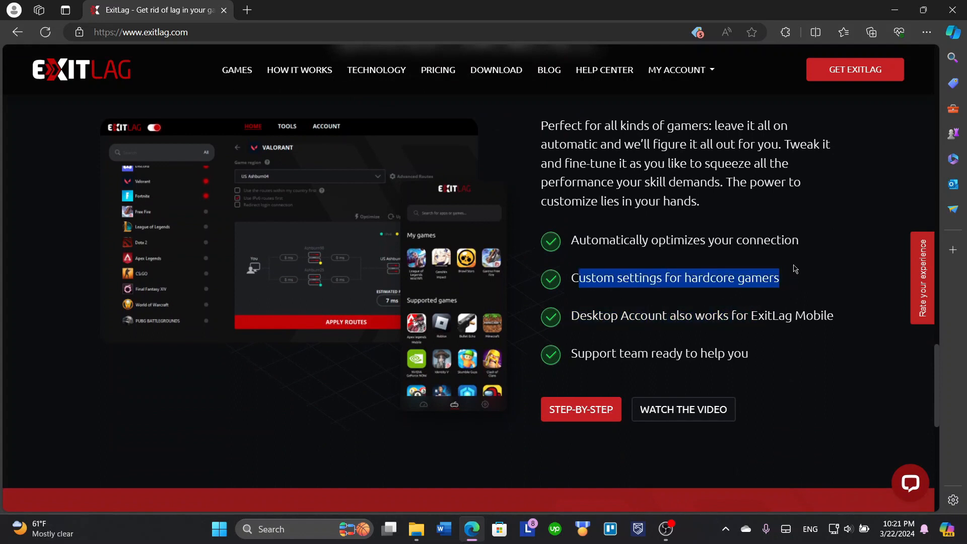
{"action": "mouse_move", "coordinate": [576, 315]}
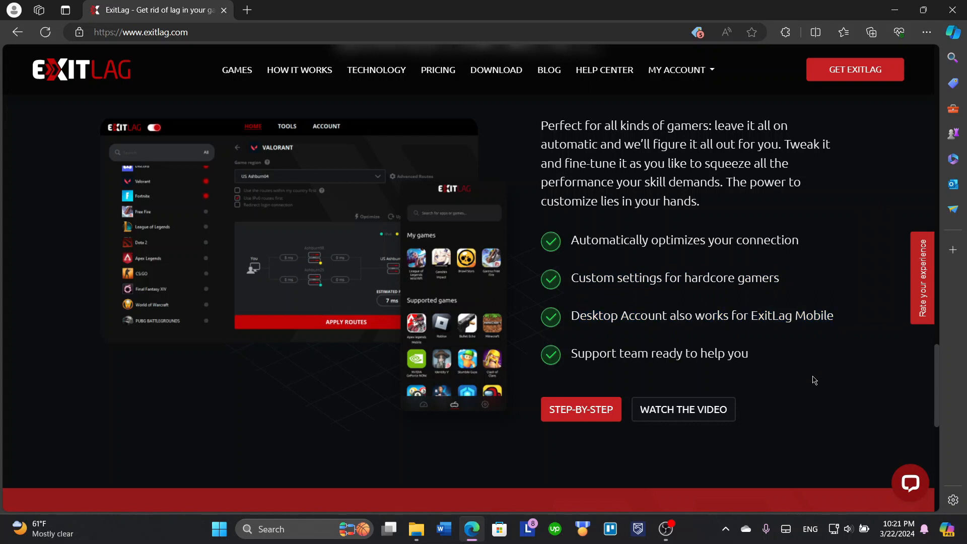
{"action": "mouse_move", "coordinate": [825, 367]}
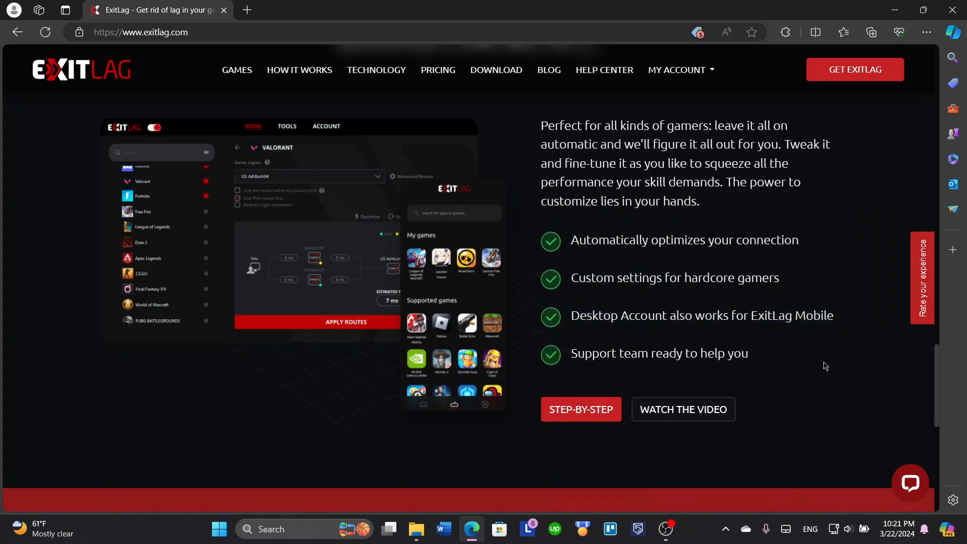
{"action": "double_click", "coordinate": [586, 353]}
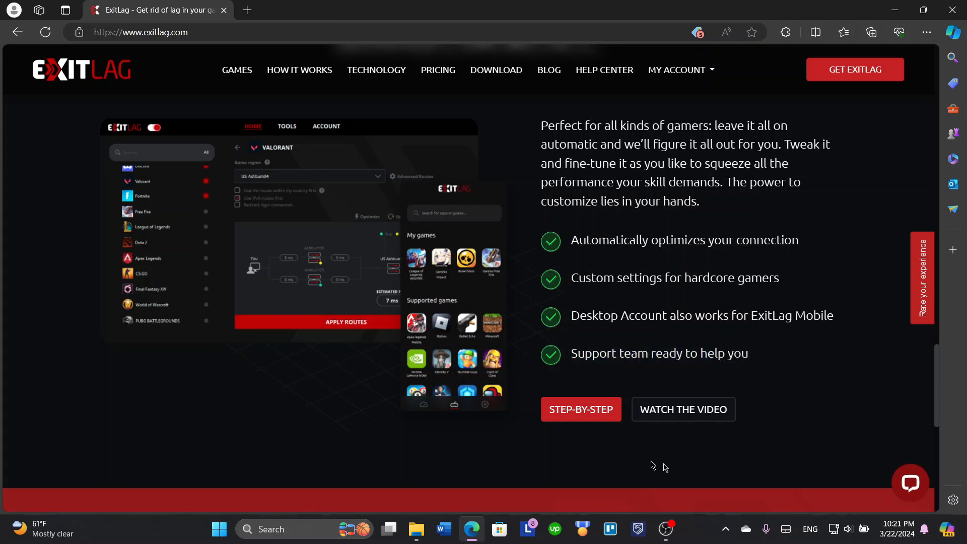
{"action": "scroll", "scroll_direction": "down", "scroll_amount": 3}
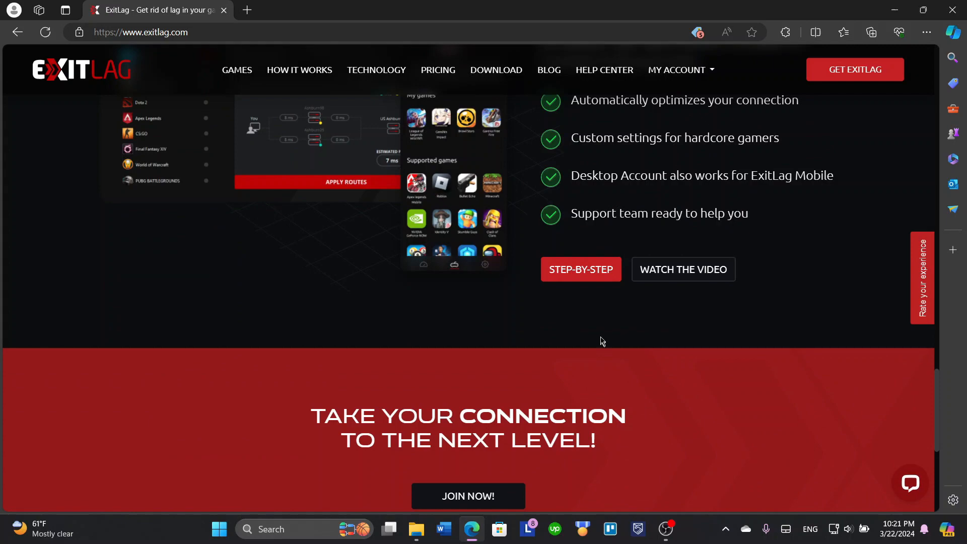
{"action": "scroll", "scroll_direction": "down", "scroll_amount": 3}
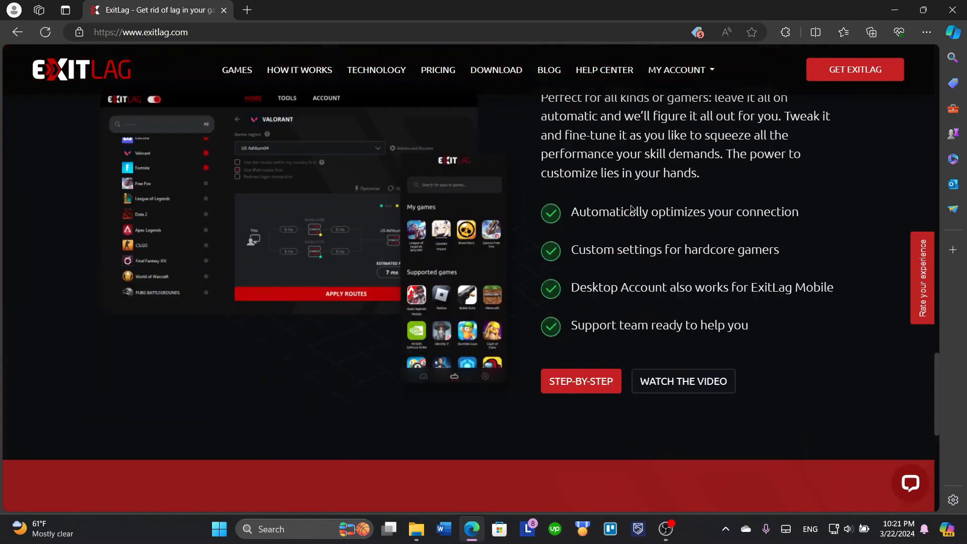
{"action": "scroll", "scroll_direction": "down", "scroll_amount": 3}
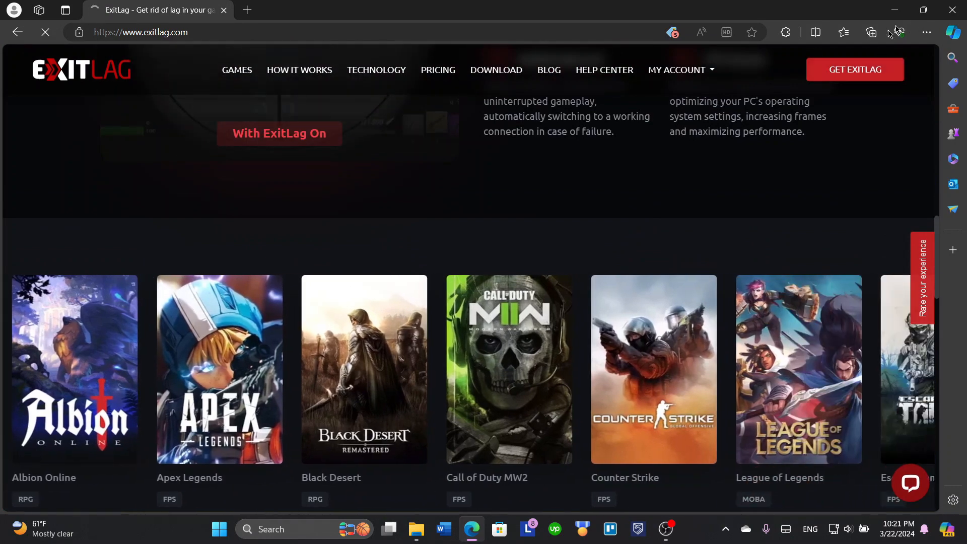
- Show the subscription pricing page with the Annual US$5.00/mo plan selected
{"action": "left_click", "coordinate": [438, 70]}
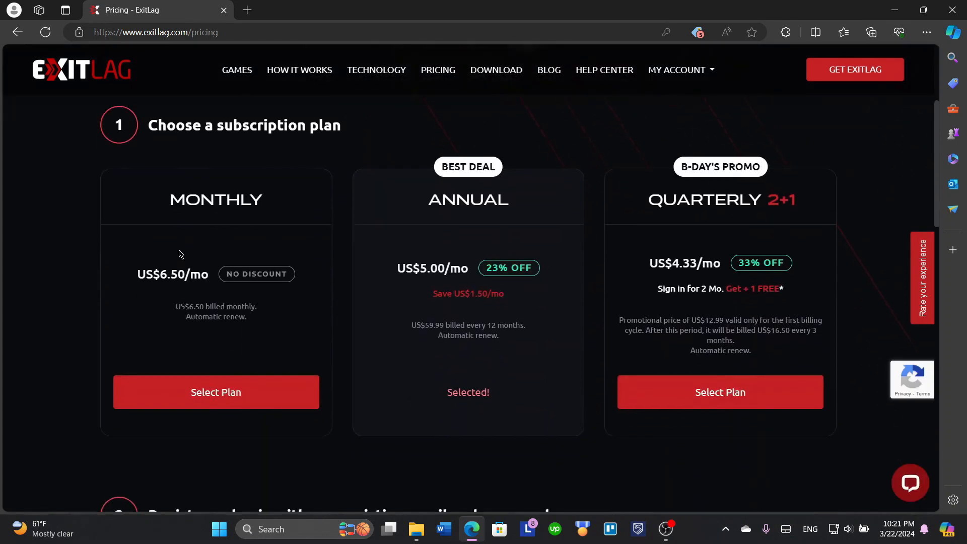
{"action": "scroll", "scroll_direction": "down", "scroll_amount": 3}
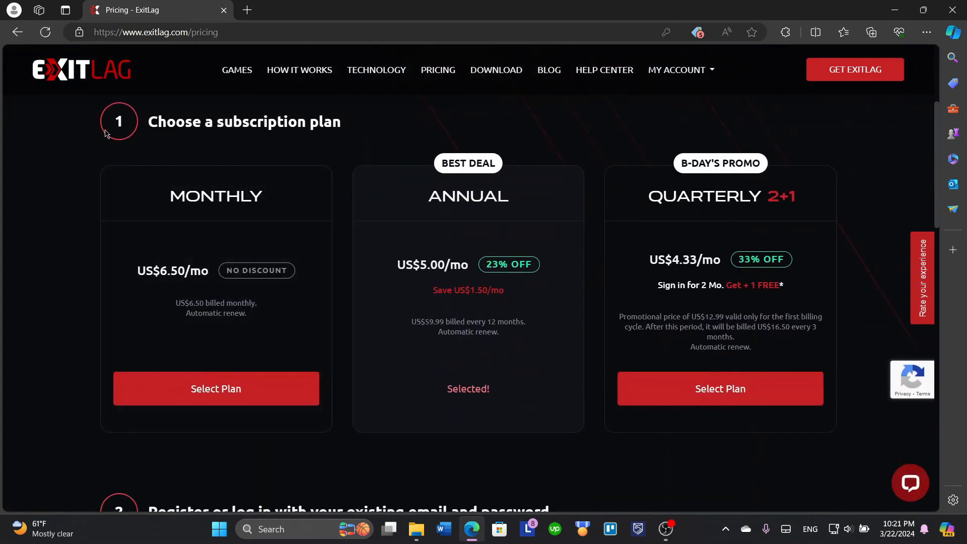
{"action": "mouse_move", "coordinate": [227, 228]}
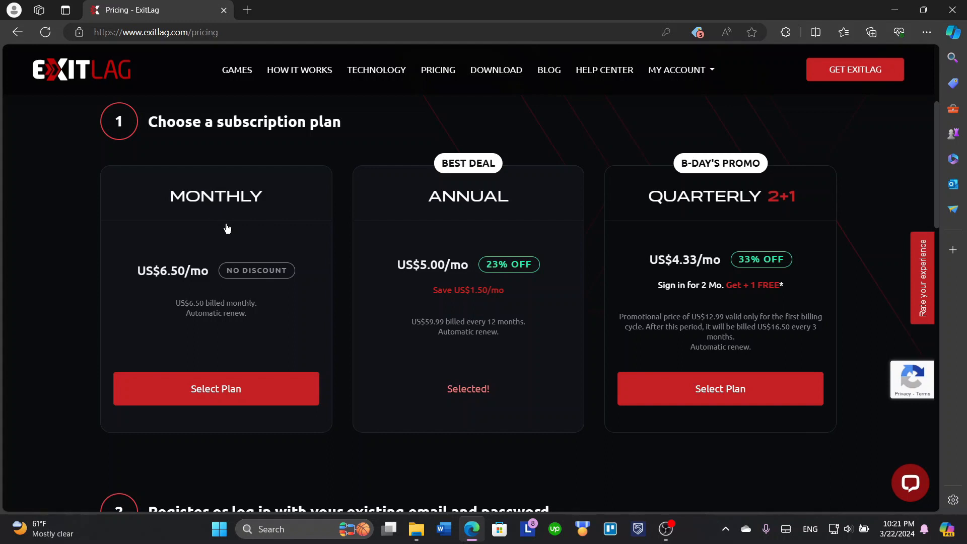
{"action": "mouse_move", "coordinate": [173, 255]}
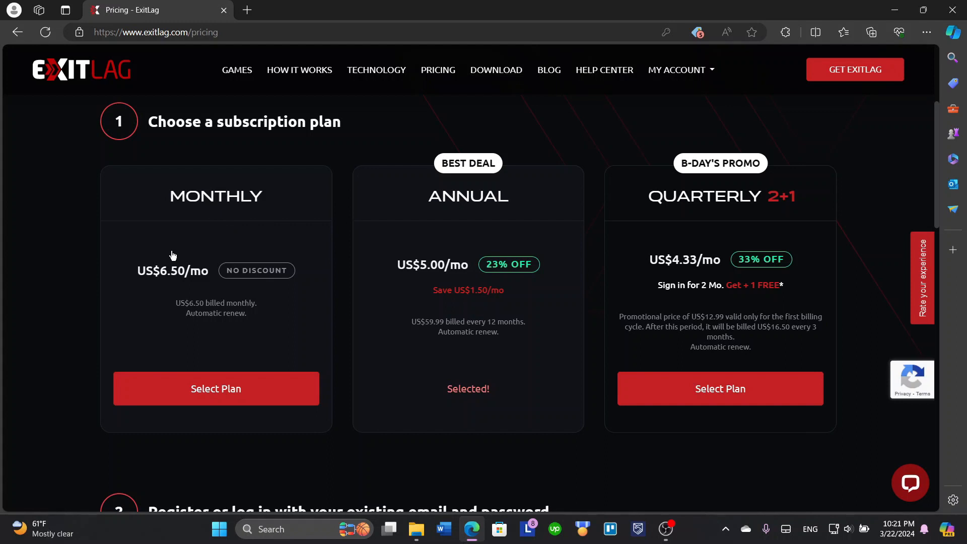
{"action": "mouse_move", "coordinate": [170, 303]}
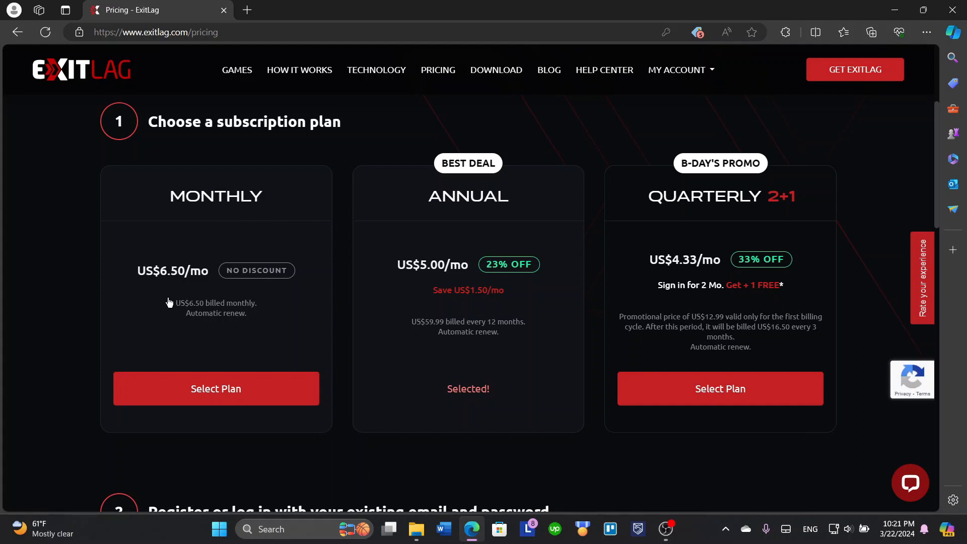
{"action": "mouse_move", "coordinate": [153, 307]}
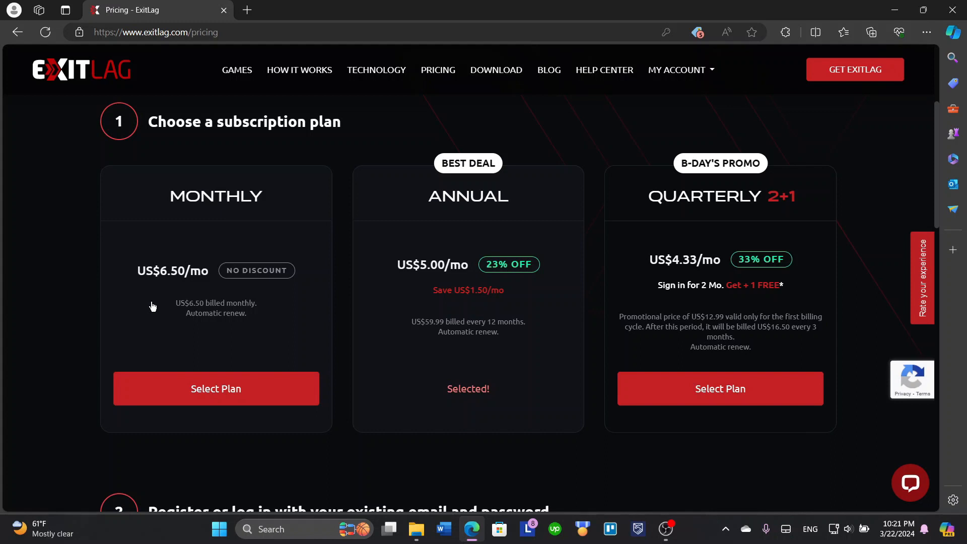
{"action": "mouse_move", "coordinate": [245, 296]}
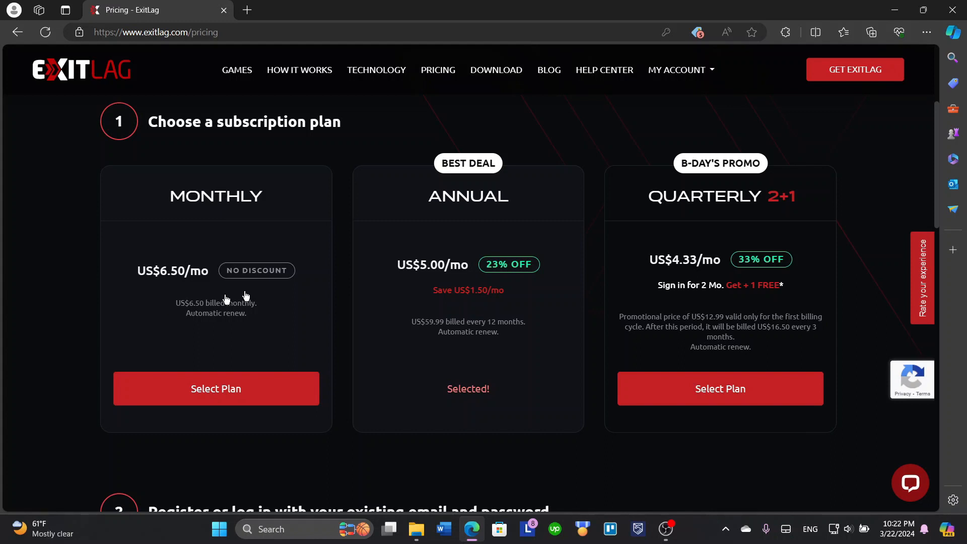
{"action": "mouse_move", "coordinate": [673, 221]}
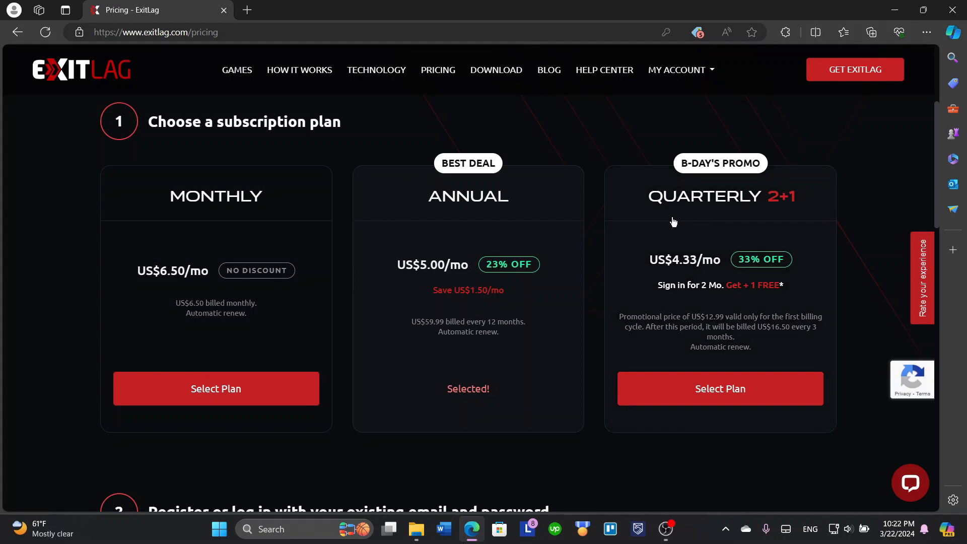
{"action": "mouse_move", "coordinate": [725, 294]}
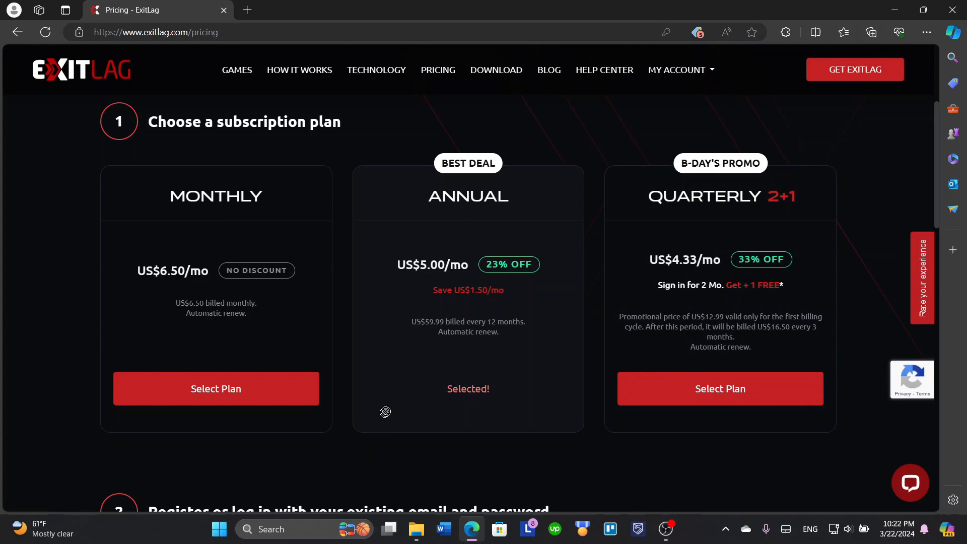
{"action": "mouse_move", "coordinate": [549, 224]}
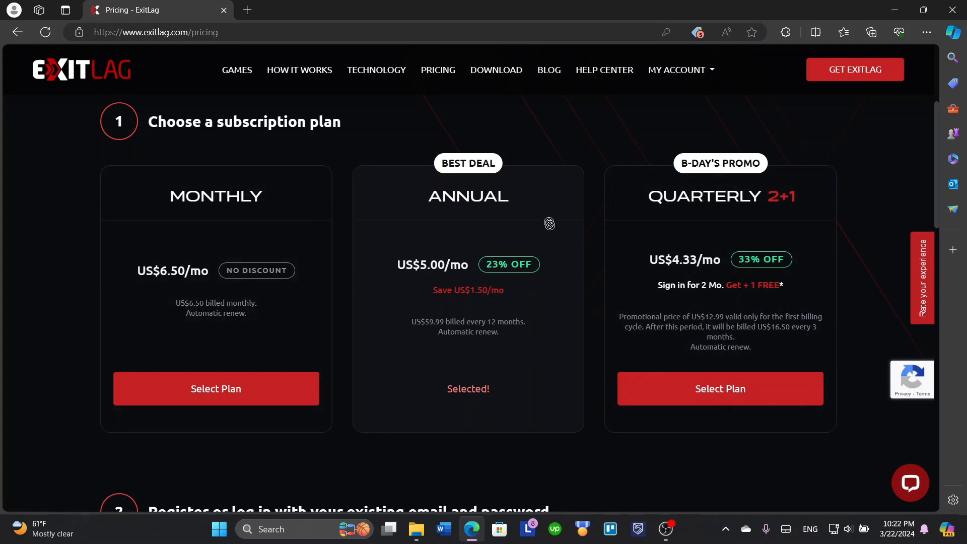
{"action": "scroll", "scroll_direction": "down", "scroll_amount": 3}
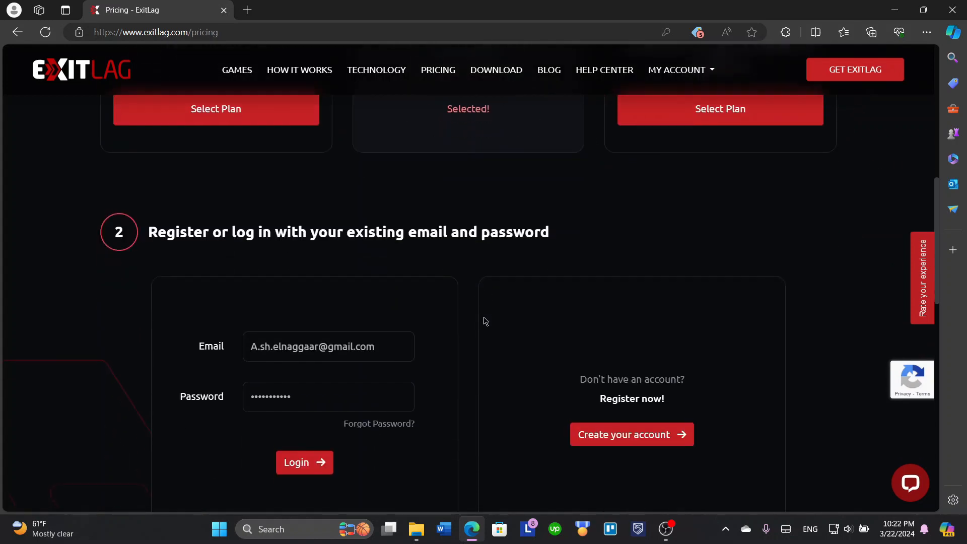
{"action": "scroll", "scroll_direction": "down", "scroll_amount": 3}
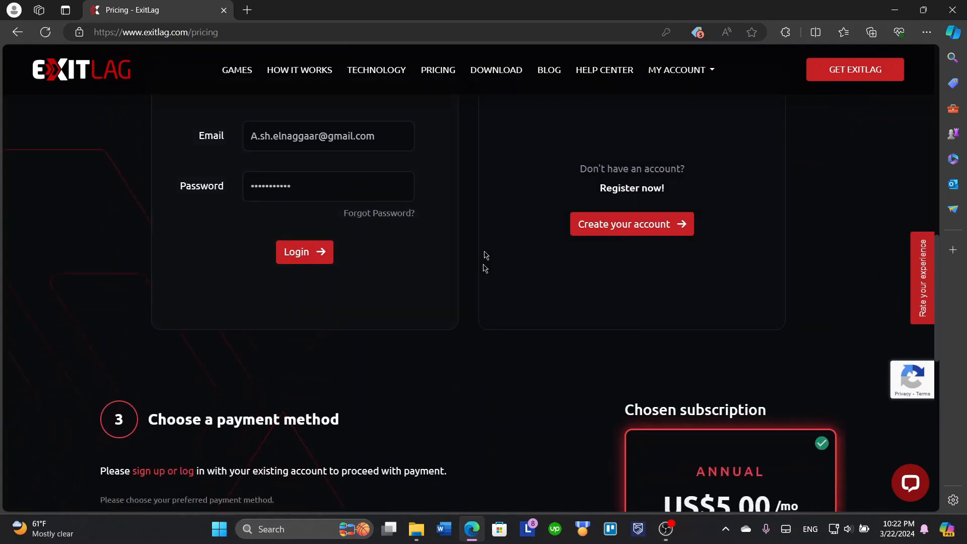
{"action": "scroll", "scroll_direction": "down", "scroll_amount": 3}
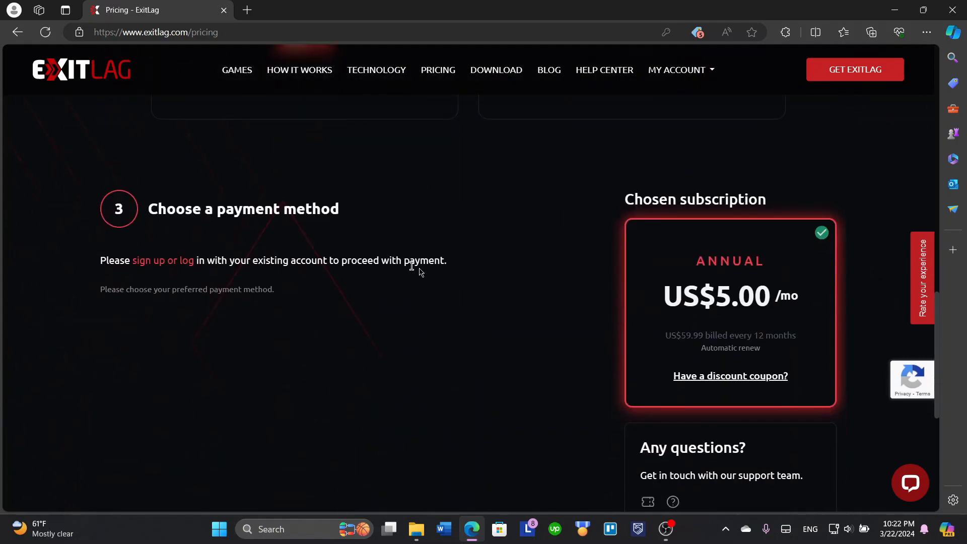
{"action": "mouse_move", "coordinate": [192, 382]}
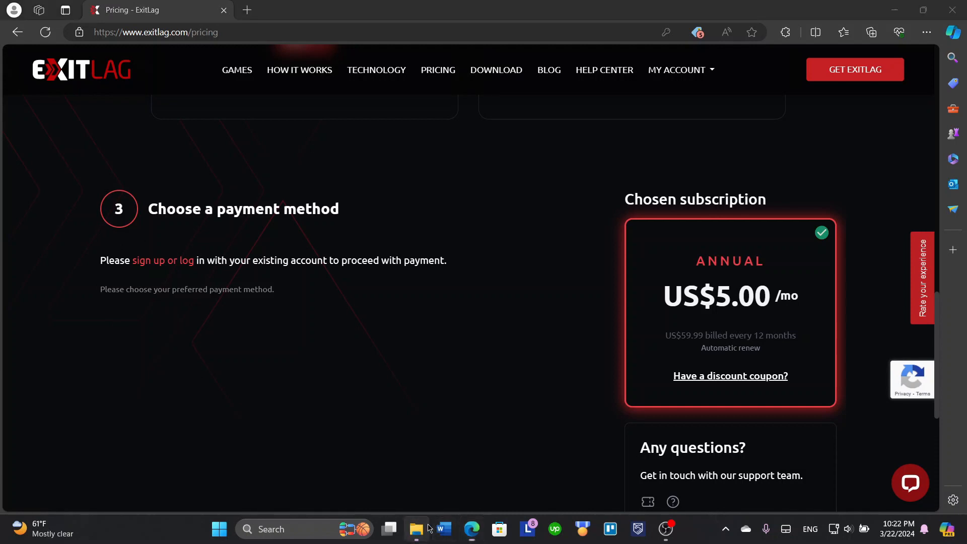
- Run the SetupExitLag_v43001 installer from the Exitlag folder in File Explorer
{"action": "left_click", "coordinate": [416, 529]}
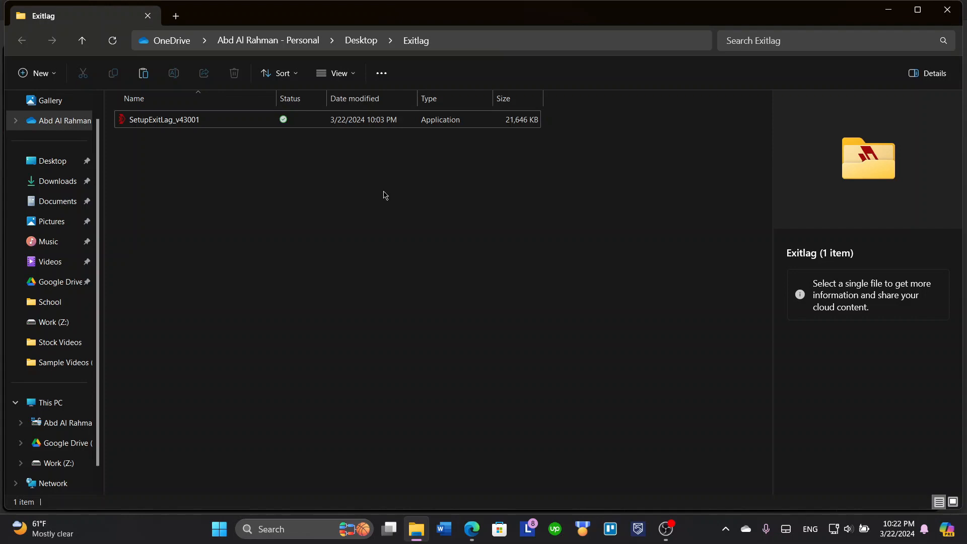
{"action": "left_click", "coordinate": [163, 119]}
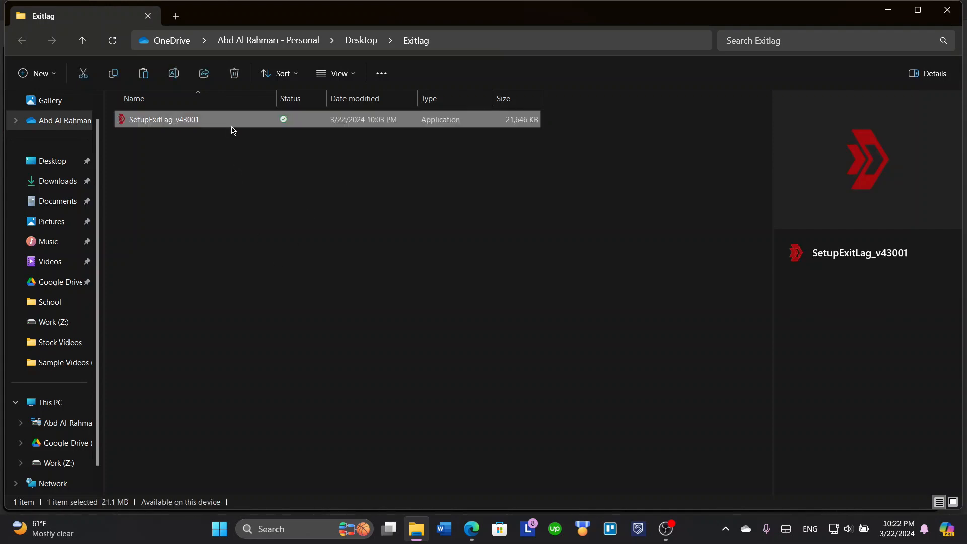
{"action": "double_click", "coordinate": [163, 119]}
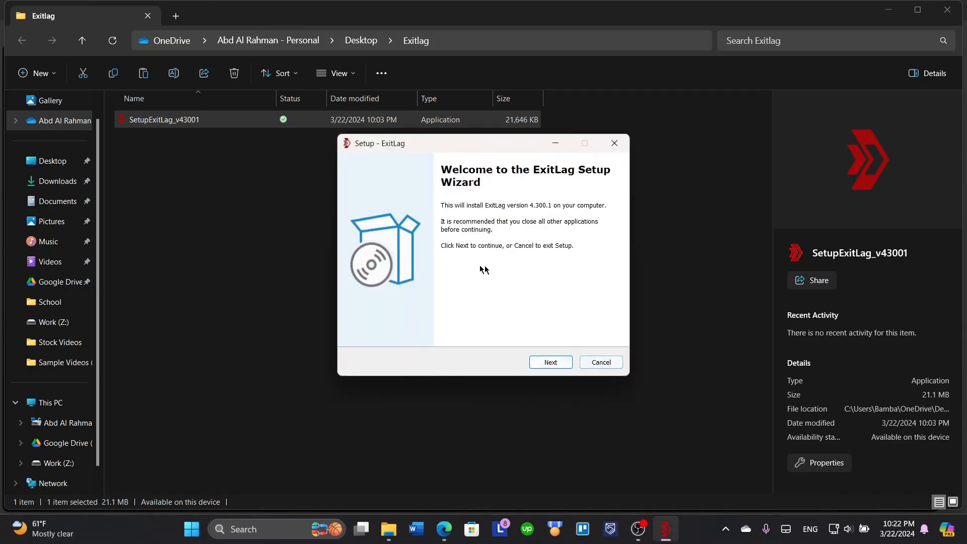
{"action": "mouse_move", "coordinate": [489, 348]}
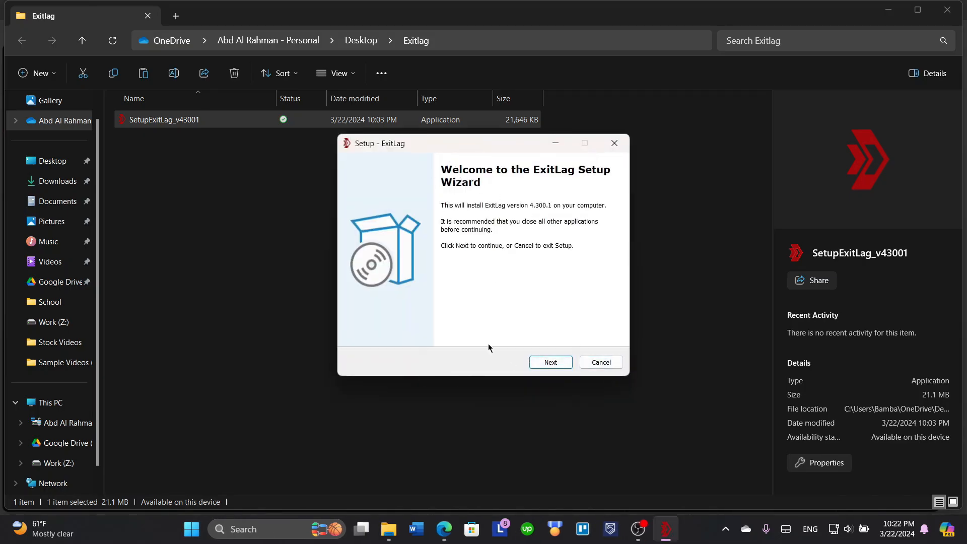
- Install ExitLag to C:\Program Files (x86)\ExitLag with a desktop shortcut, finishing the wizard
{"action": "left_click", "coordinate": [551, 362]}
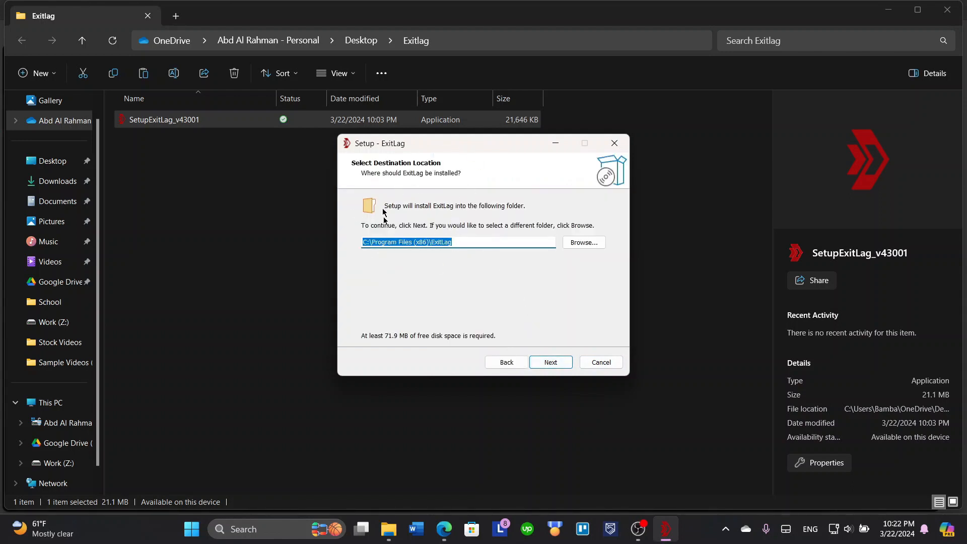
{"action": "mouse_move", "coordinate": [430, 227]}
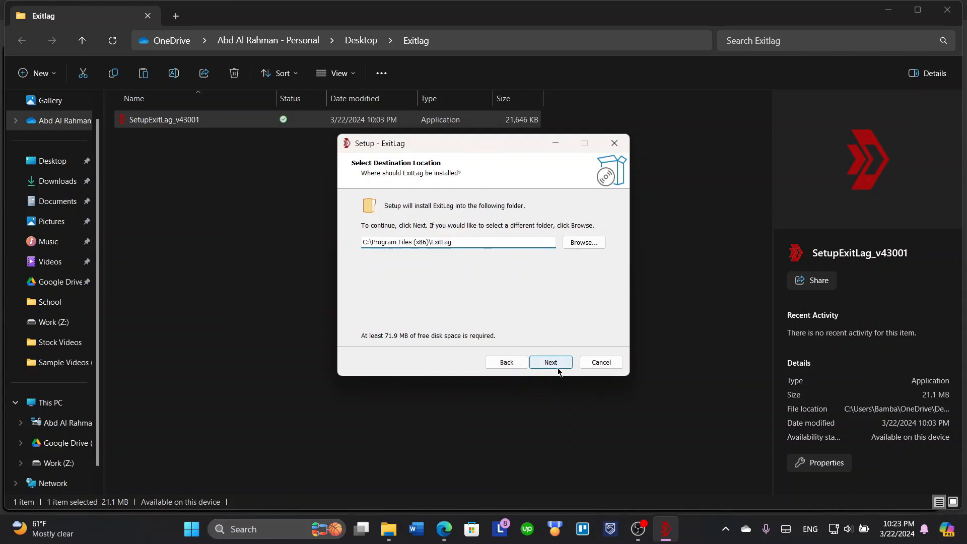
{"action": "left_click", "coordinate": [550, 362]}
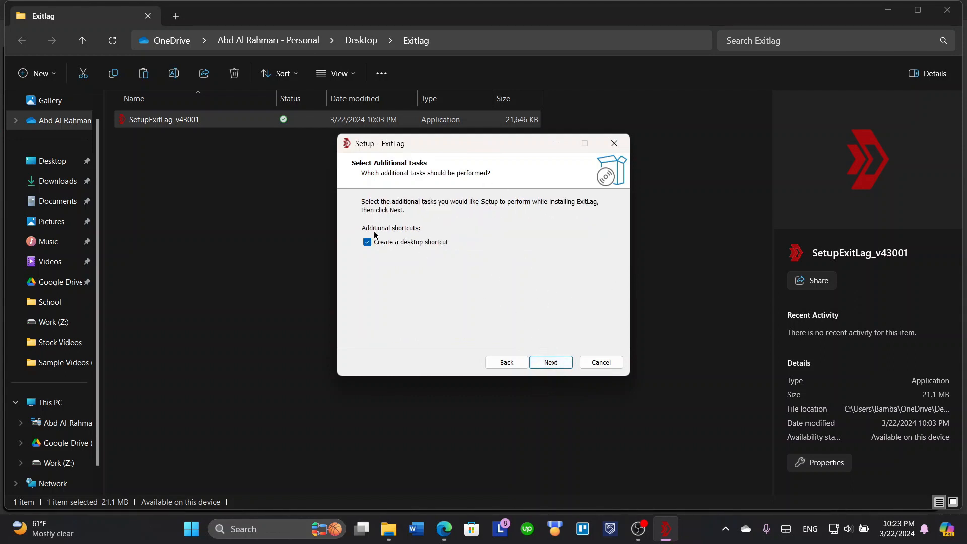
{"action": "mouse_move", "coordinate": [551, 322]}
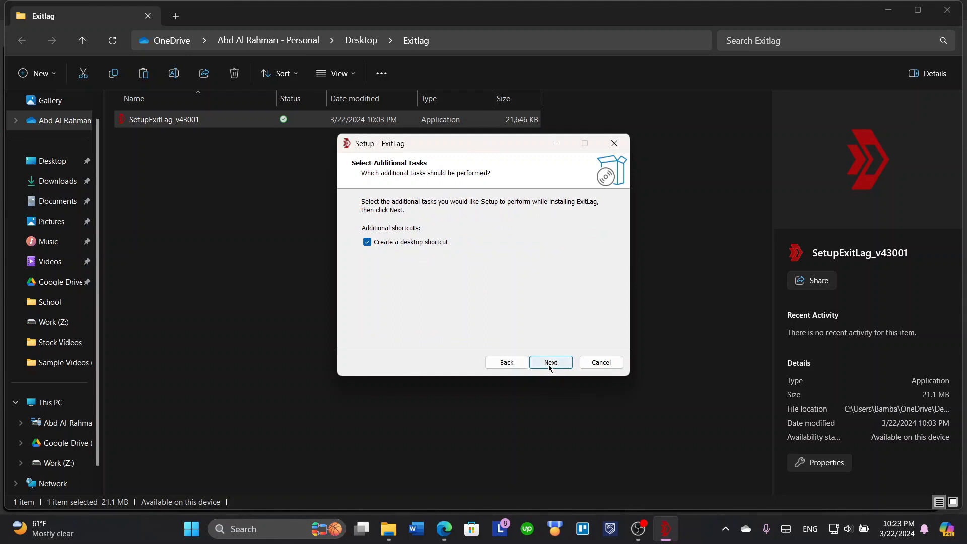
{"action": "left_click", "coordinate": [550, 362]}
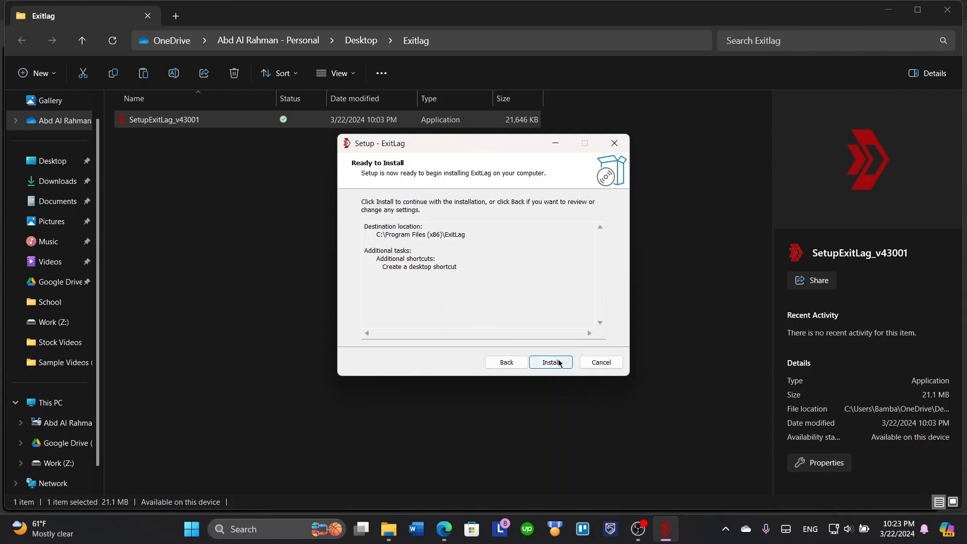
{"action": "left_click", "coordinate": [551, 362]}
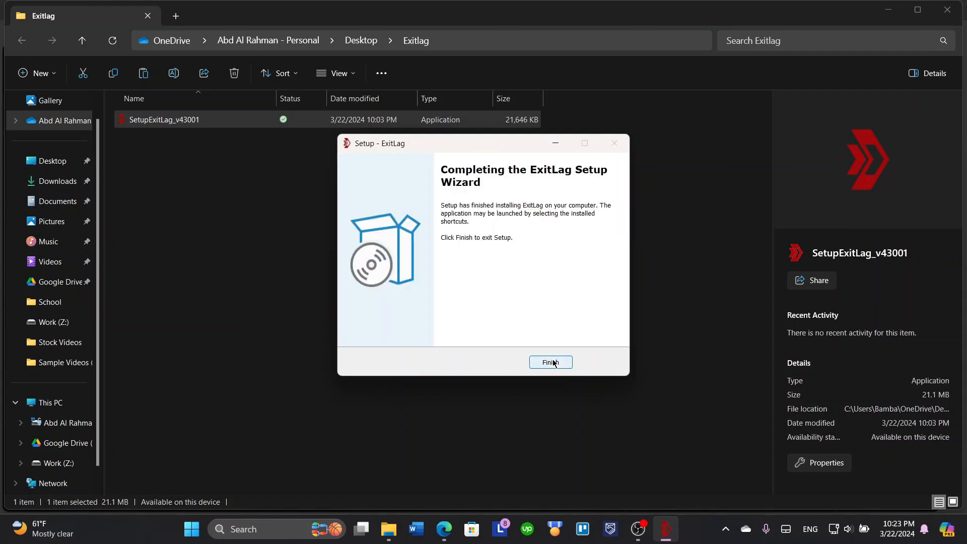
{"action": "left_click", "coordinate": [550, 362]}
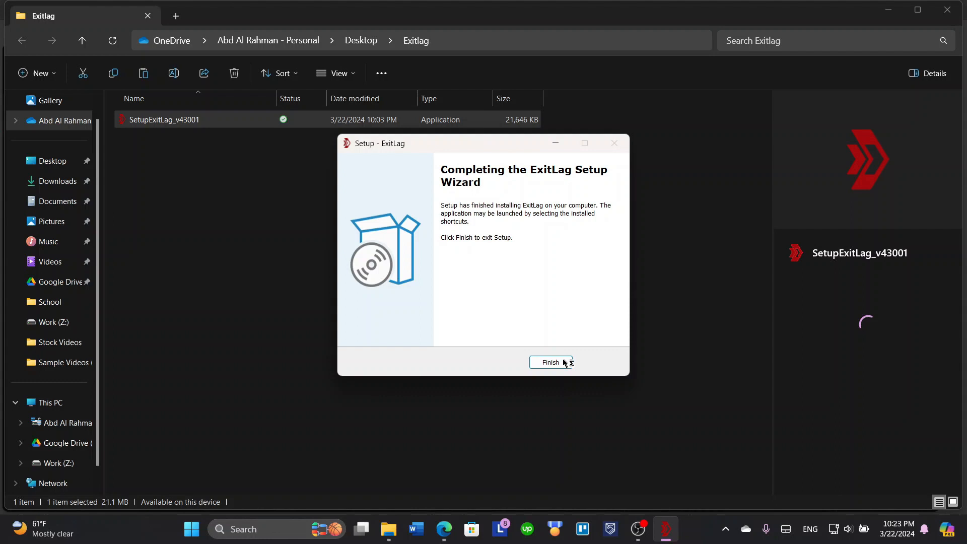
{"action": "left_click", "coordinate": [550, 362]}
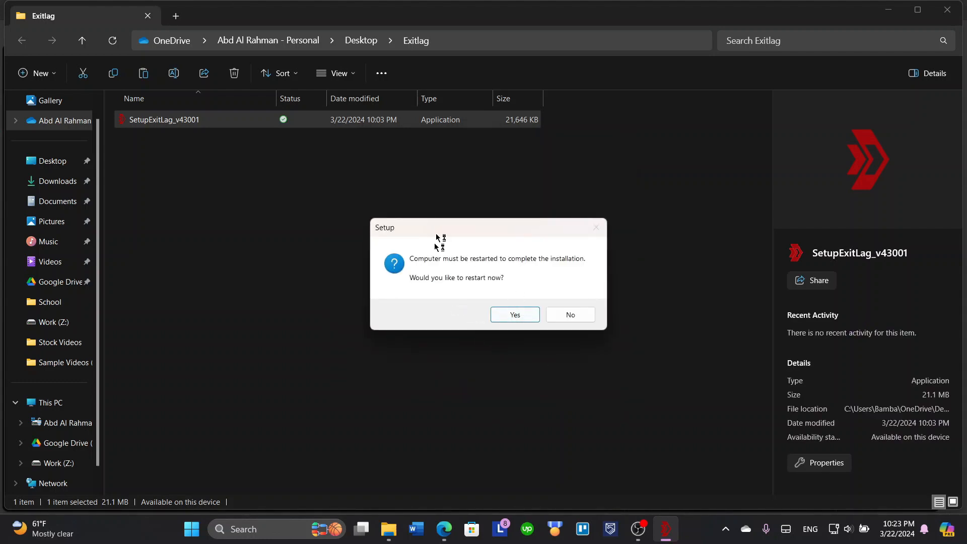
{"action": "mouse_move", "coordinate": [549, 290]}
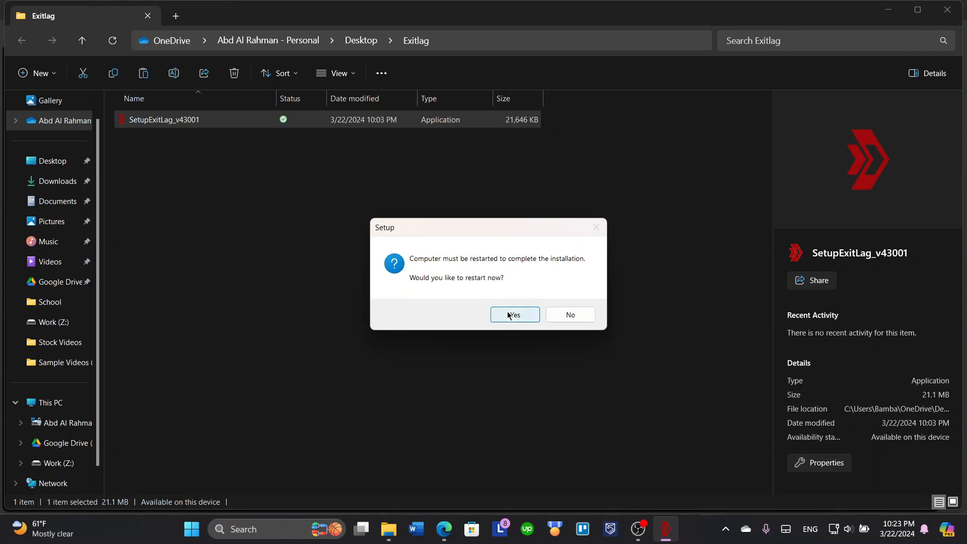
- Accept the restart prompt so the computer reboots to complete installation
{"action": "left_click", "coordinate": [570, 315]}
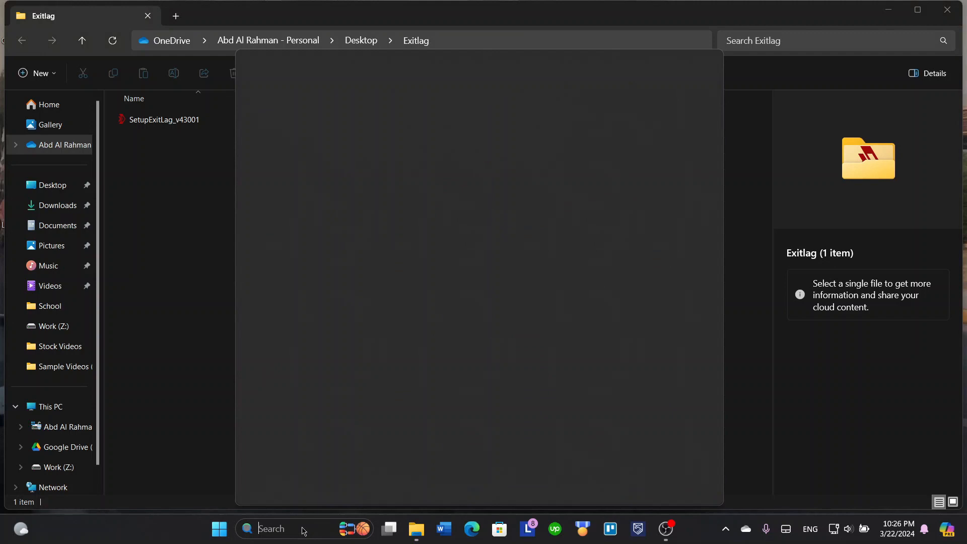
- Search 'Ex' and launch the installed ExitLag app to its login screen
{"action": "type", "text": "Ex"}
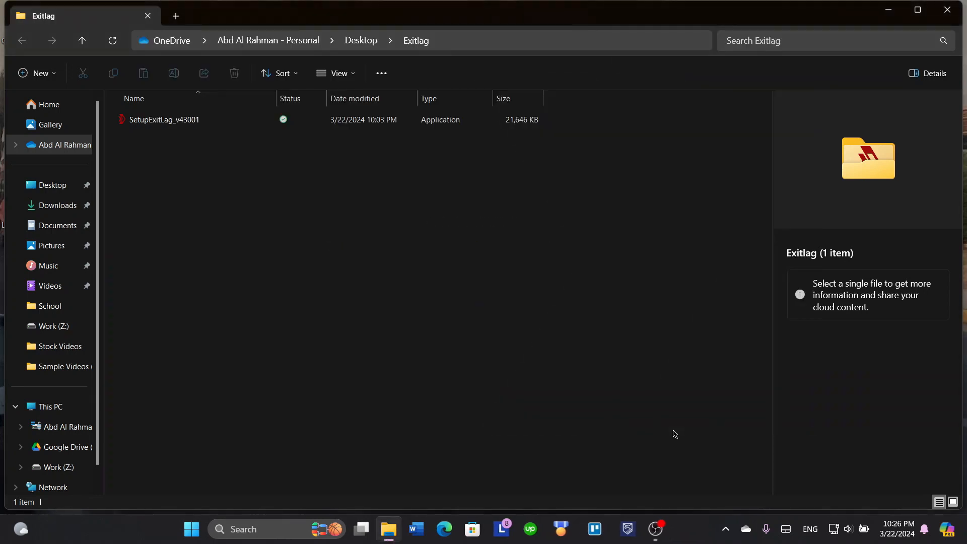
{"action": "double_click", "coordinate": [158, 120]}
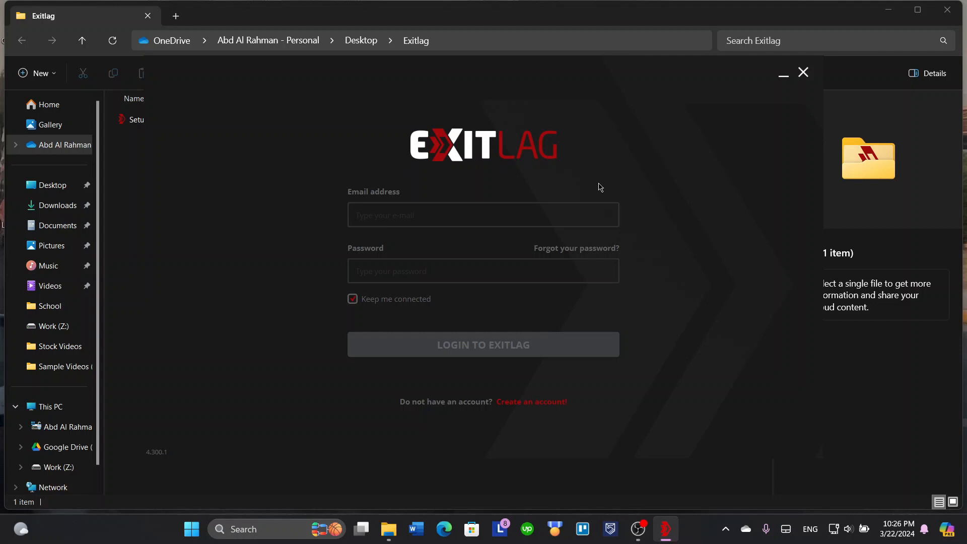
- Log in to ExitLag with the account email and password
{"action": "left_click", "coordinate": [483, 215]}
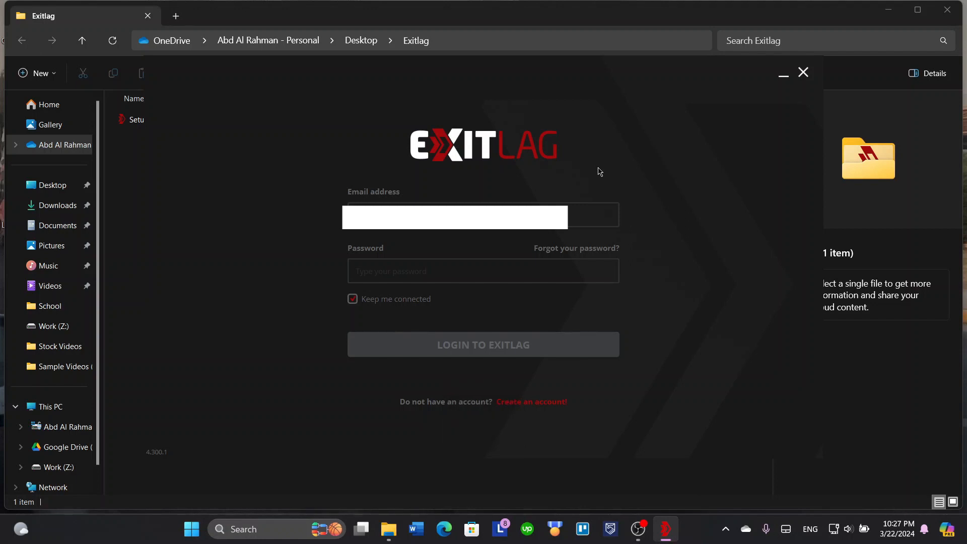
{"action": "left_click", "coordinate": [483, 271]}
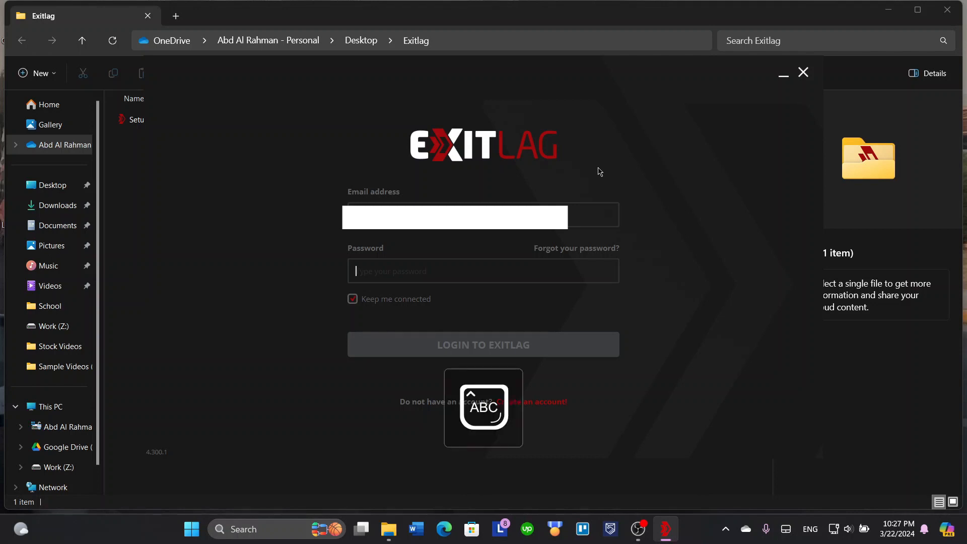
{"action": "type", "text": "password"}
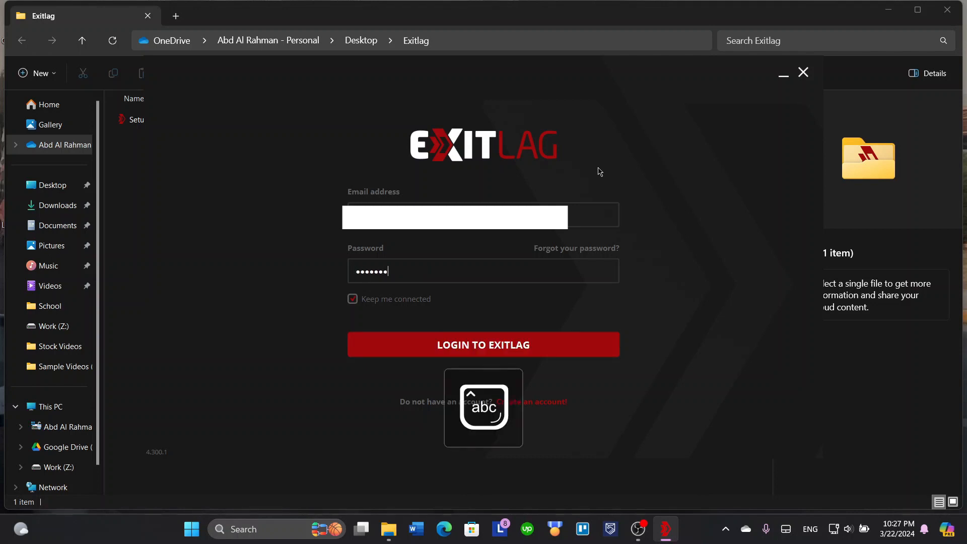
{"action": "left_click", "coordinate": [483, 344]}
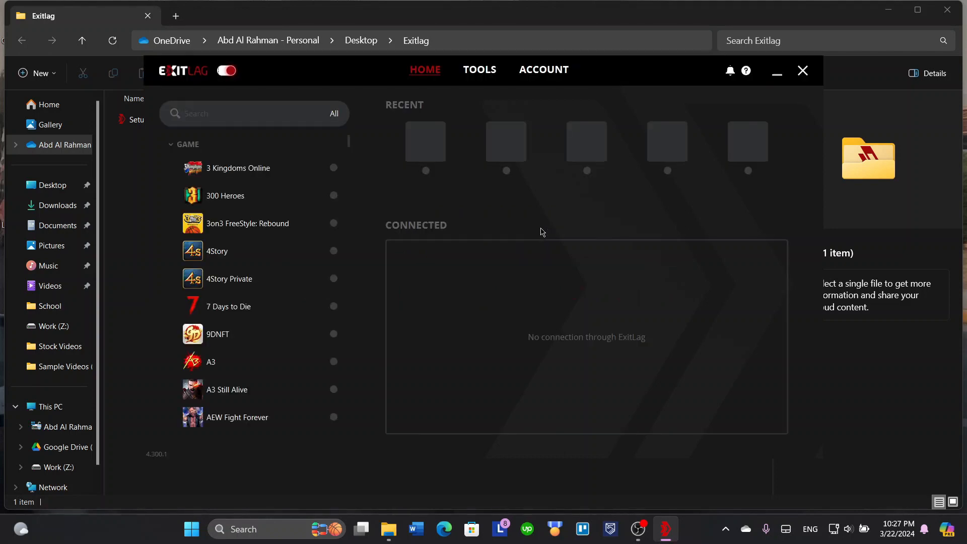
{"action": "mouse_move", "coordinate": [501, 152]}
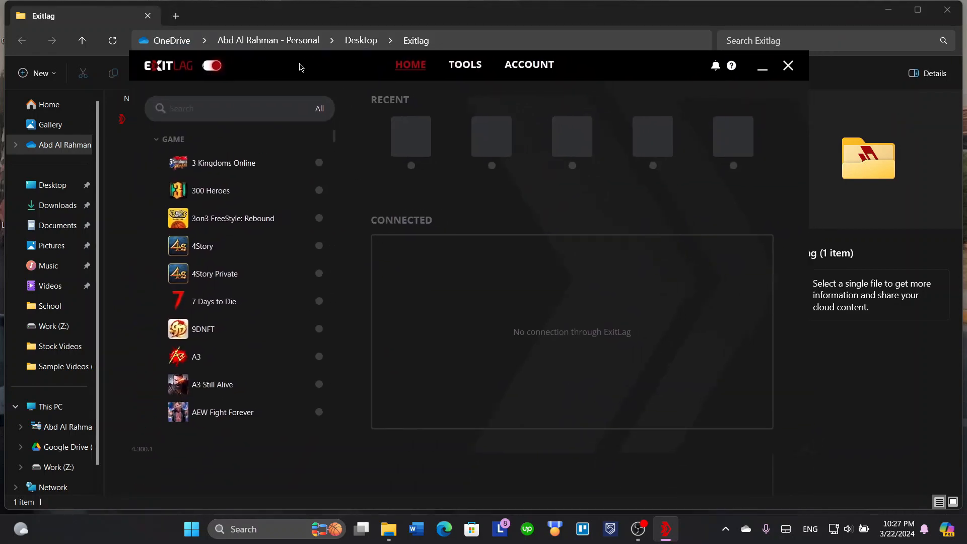
- Toggle ExitLag optimisation off and on, then view the VIP account with 3 days left
{"action": "scroll", "scroll_direction": "down", "scroll_amount": 3}
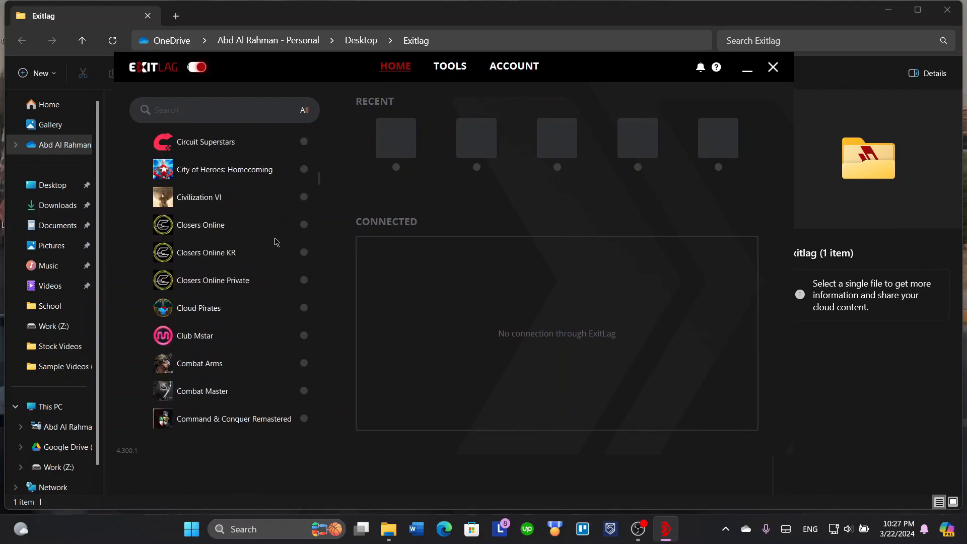
{"action": "scroll", "scroll_direction": "down", "scroll_amount": 3}
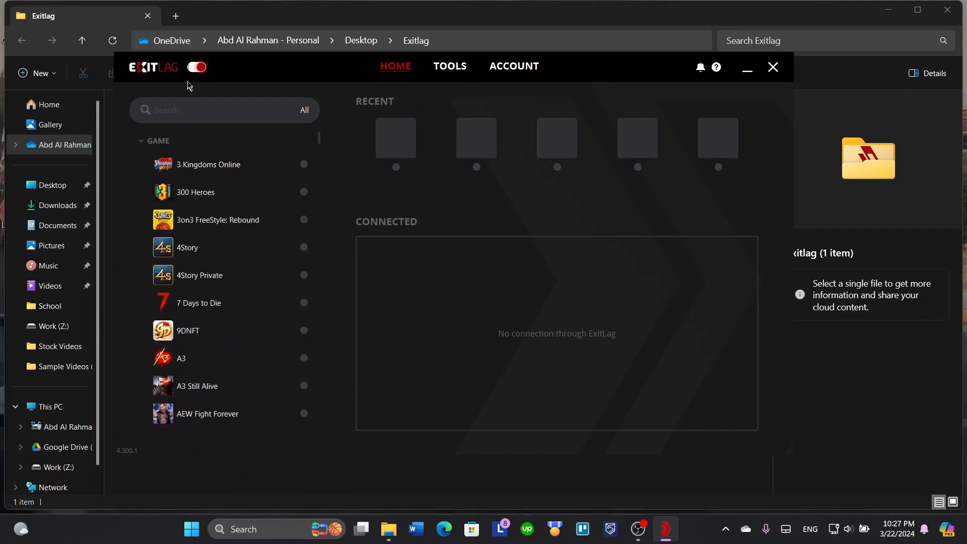
{"action": "left_click", "coordinate": [196, 67]}
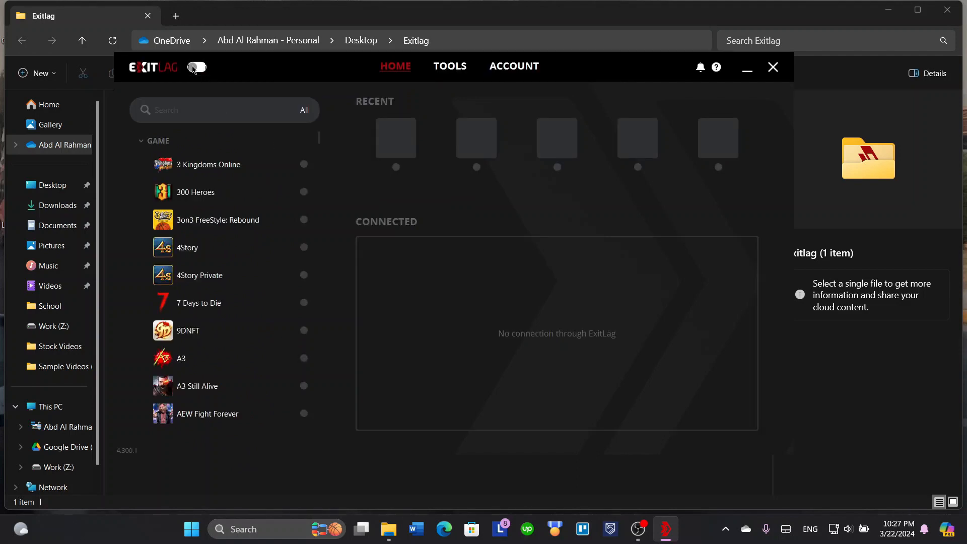
{"action": "left_click", "coordinate": [197, 67]}
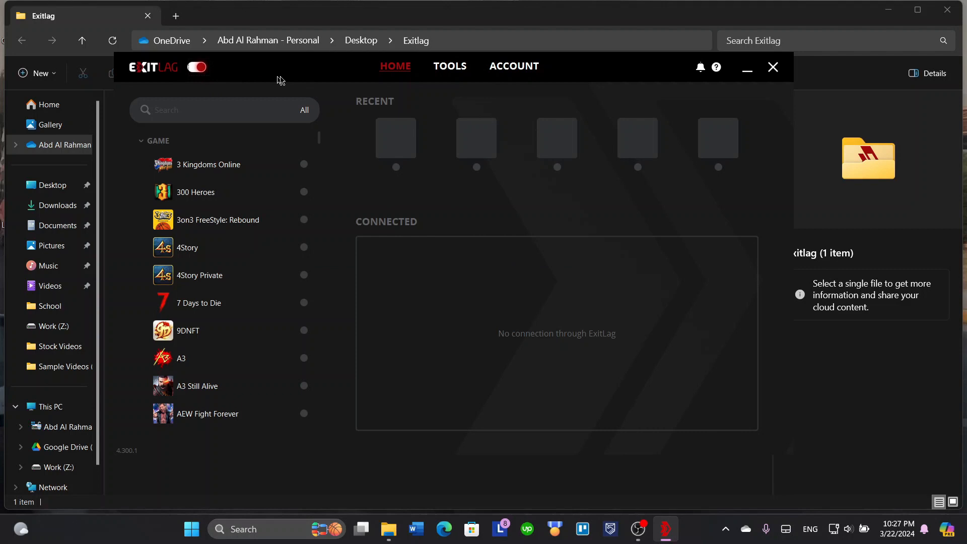
{"action": "mouse_move", "coordinate": [470, 86]}
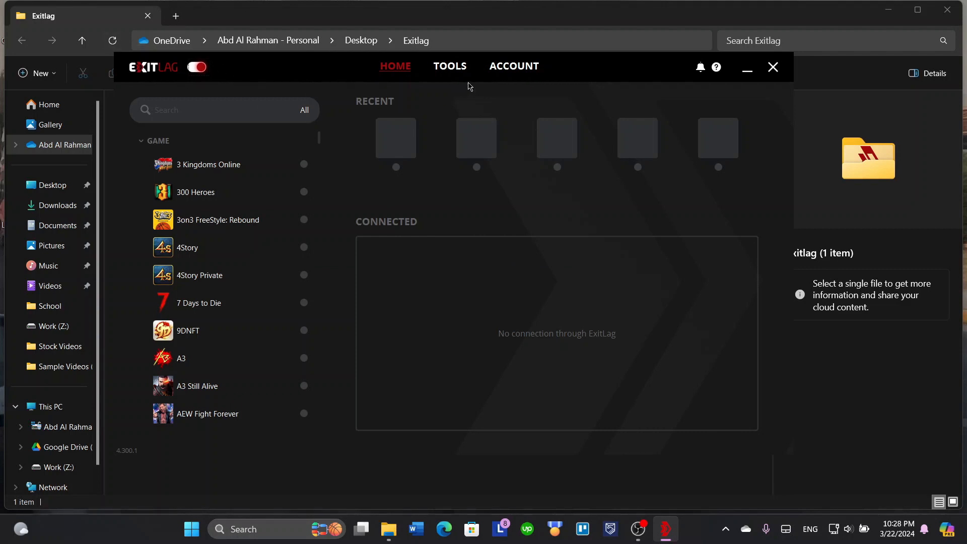
{"action": "left_click", "coordinate": [514, 66]}
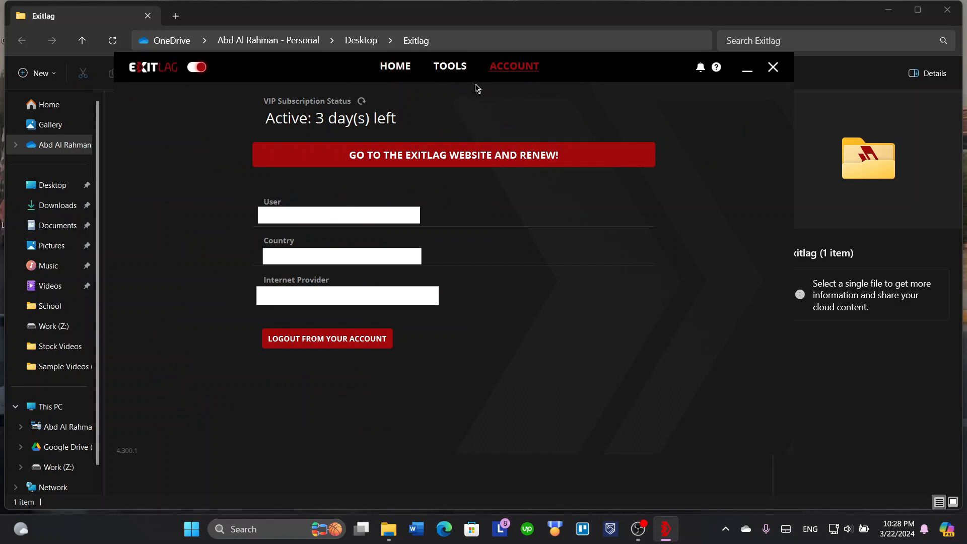
- Review Tools general settings and interface languages, keeping English, then show FPS Boost tweaks
{"action": "left_click", "coordinate": [449, 66]}
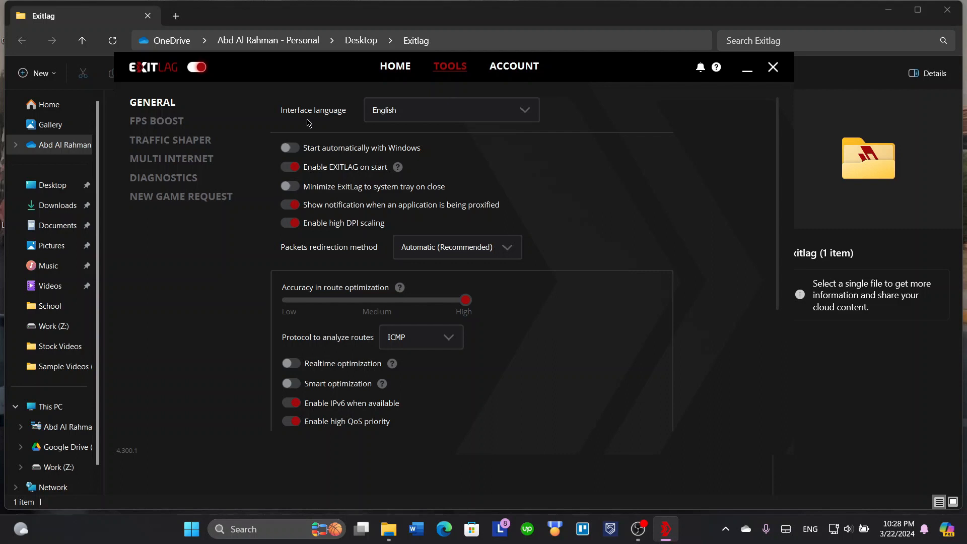
{"action": "mouse_move", "coordinate": [292, 119]}
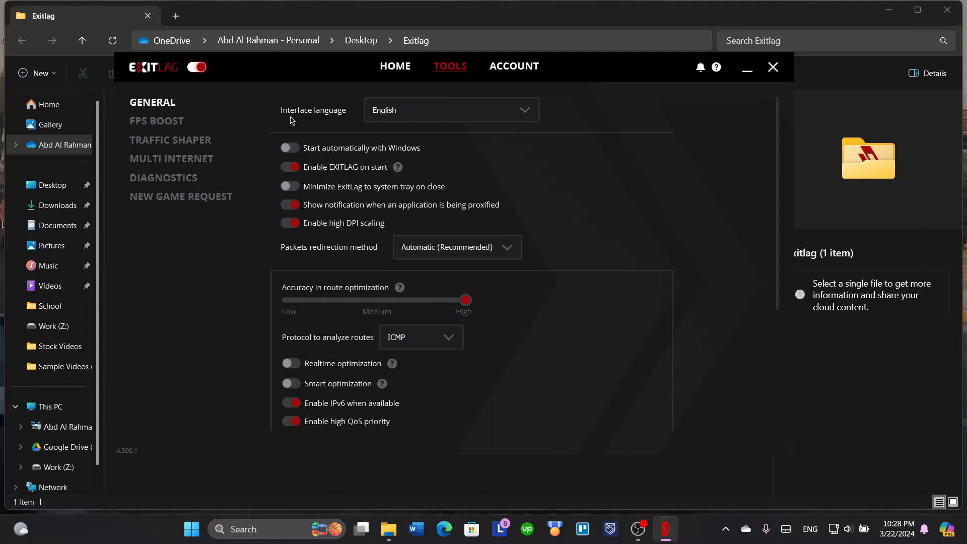
{"action": "left_click", "coordinate": [452, 110]}
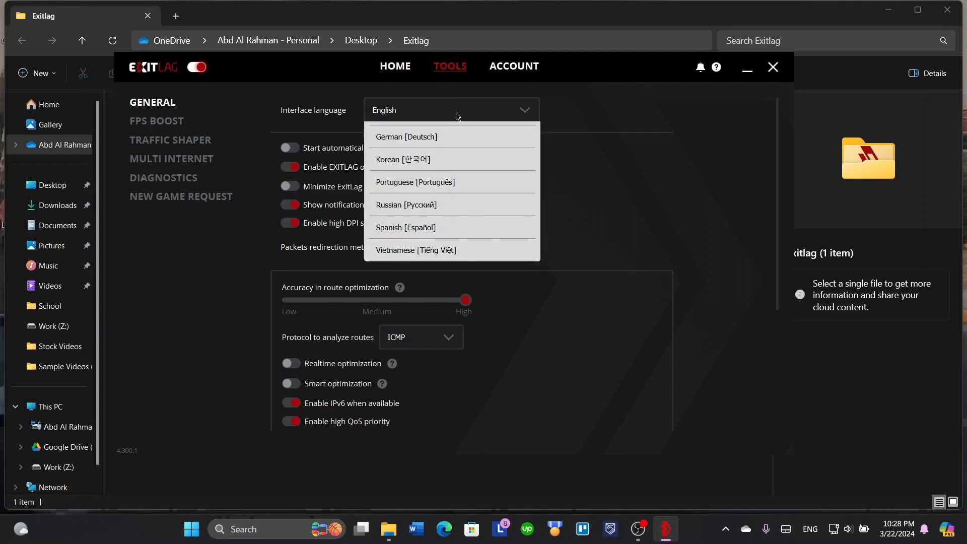
{"action": "left_click", "coordinate": [656, 109]}
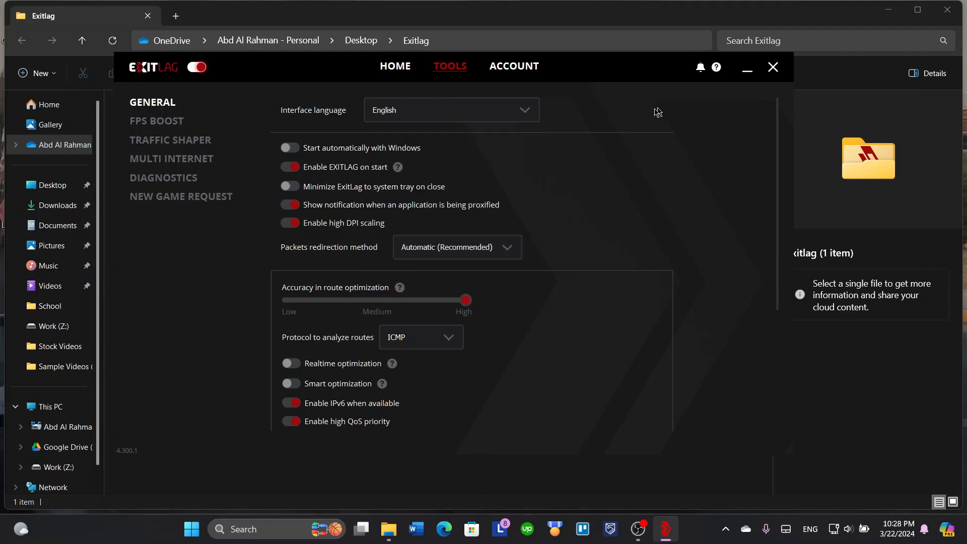
{"action": "mouse_move", "coordinate": [347, 228]}
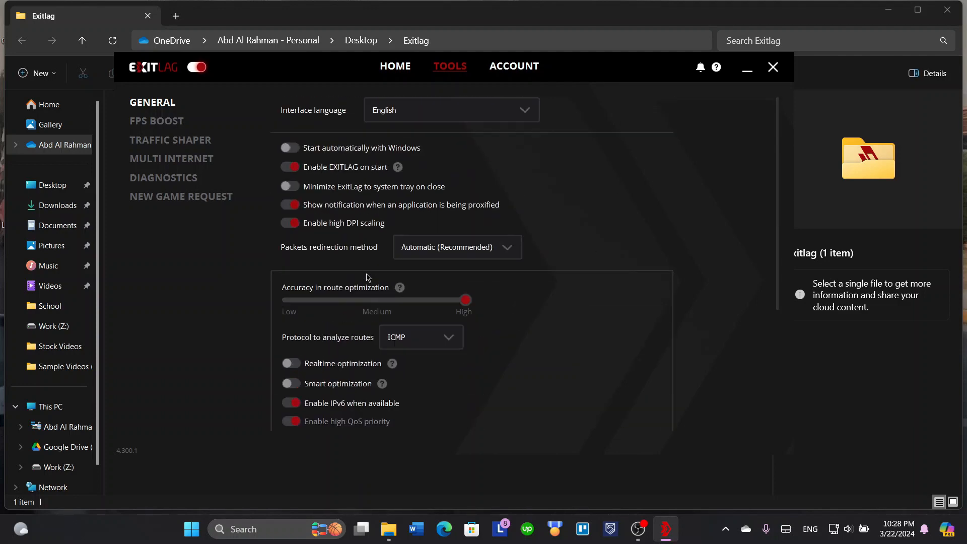
{"action": "scroll", "scroll_direction": "down", "scroll_amount": 3}
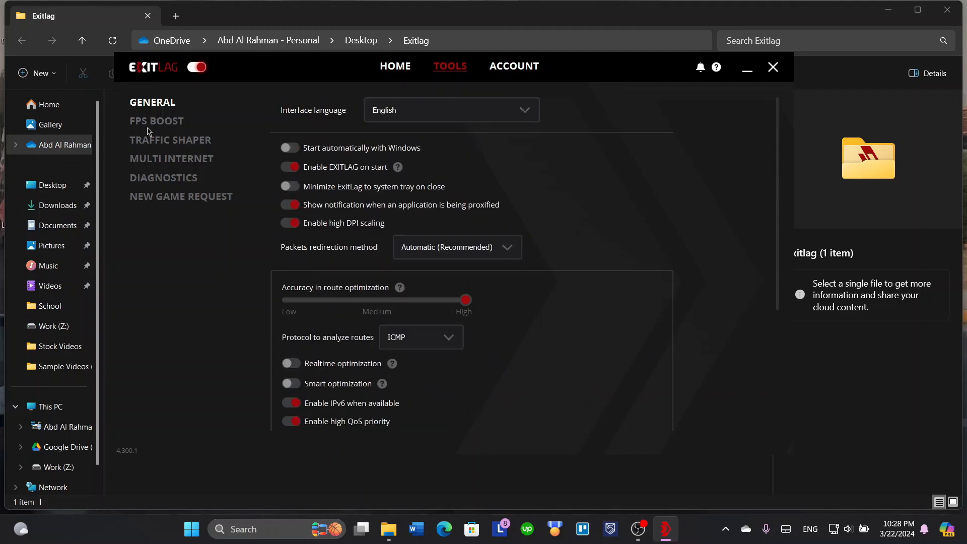
{"action": "mouse_move", "coordinate": [145, 130]}
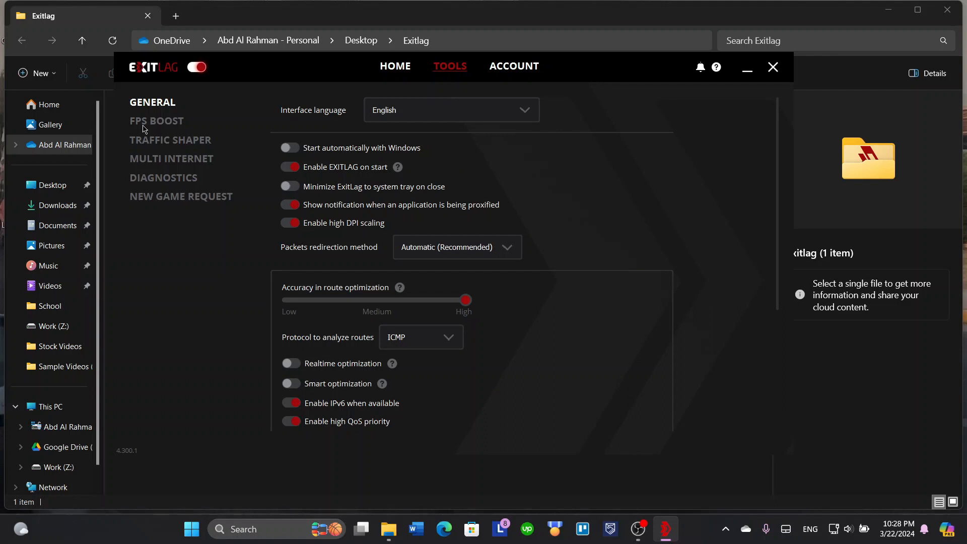
{"action": "left_click", "coordinate": [156, 120]}
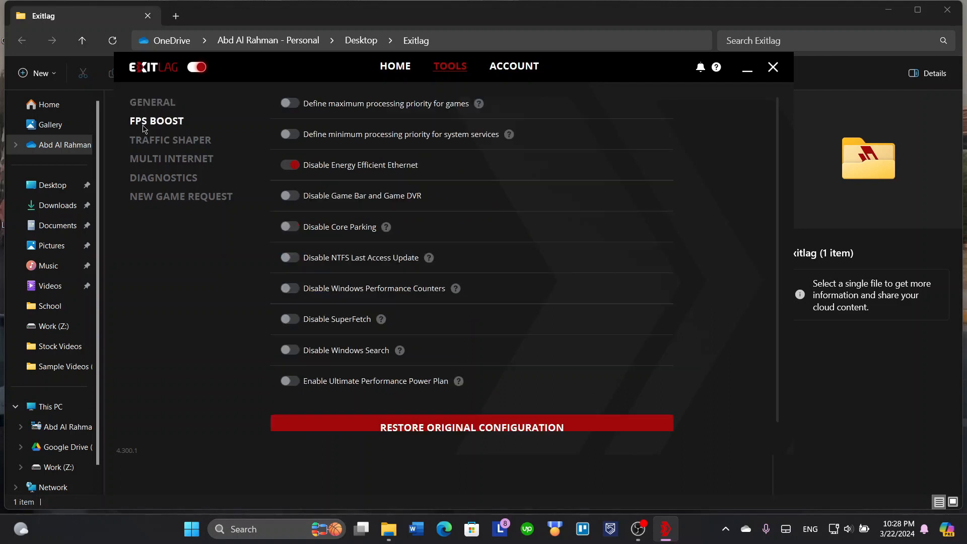
{"action": "mouse_move", "coordinate": [214, 155]}
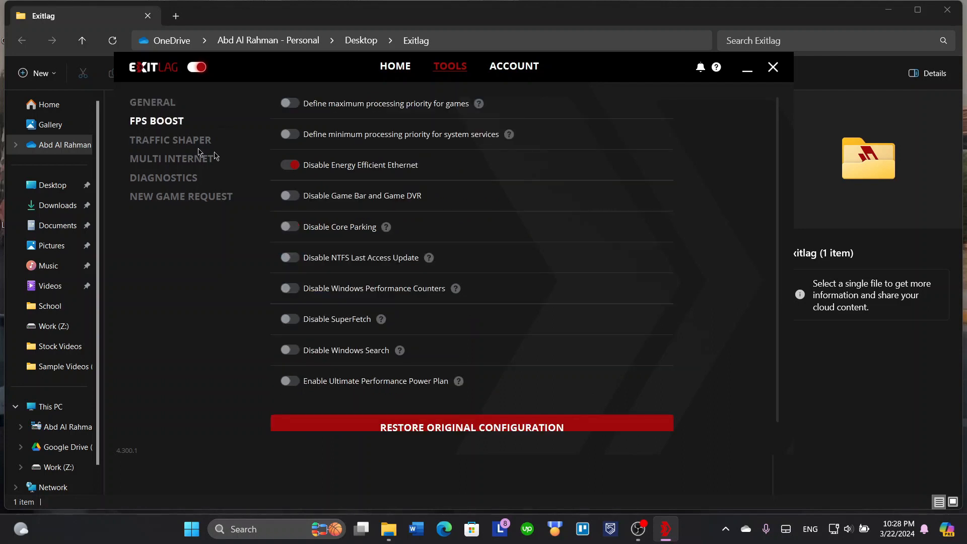
{"action": "mouse_move", "coordinate": [465, 115]}
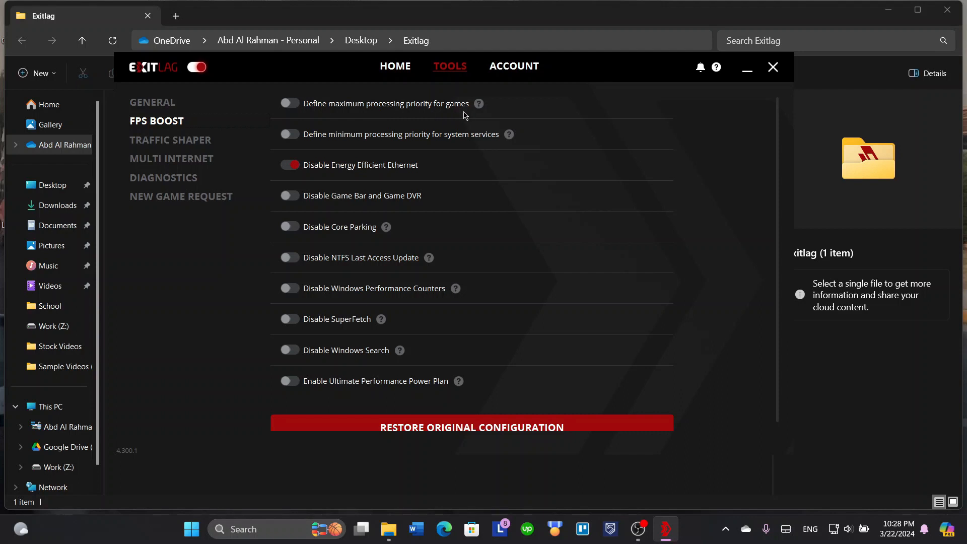
{"action": "mouse_move", "coordinate": [407, 134]}
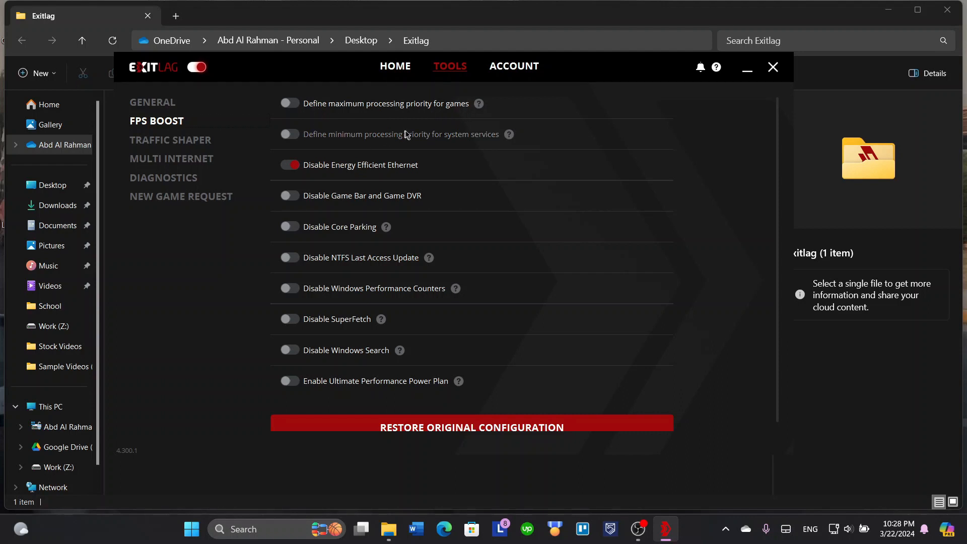
{"action": "mouse_move", "coordinate": [348, 200]}
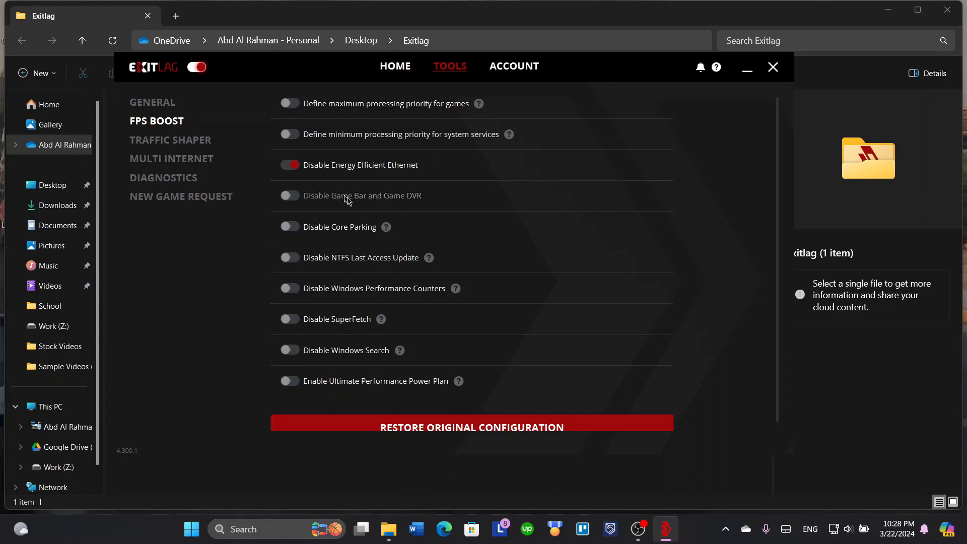
{"action": "mouse_move", "coordinate": [431, 212]}
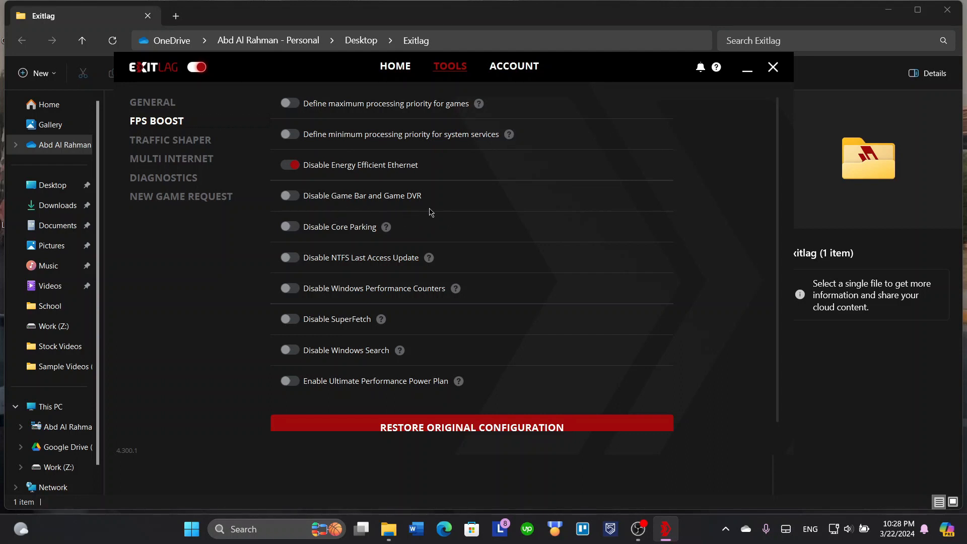
{"action": "mouse_move", "coordinate": [356, 240]}
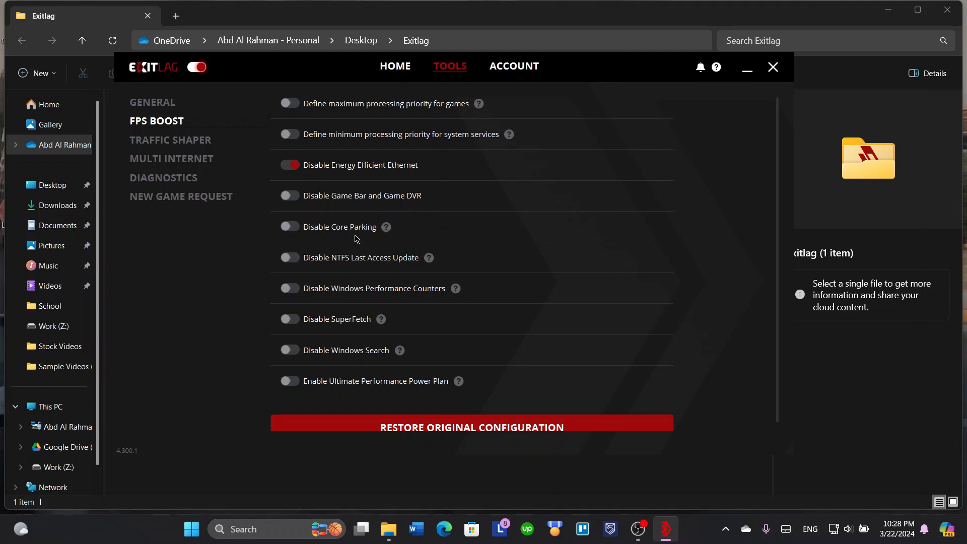
{"action": "mouse_move", "coordinate": [370, 316]}
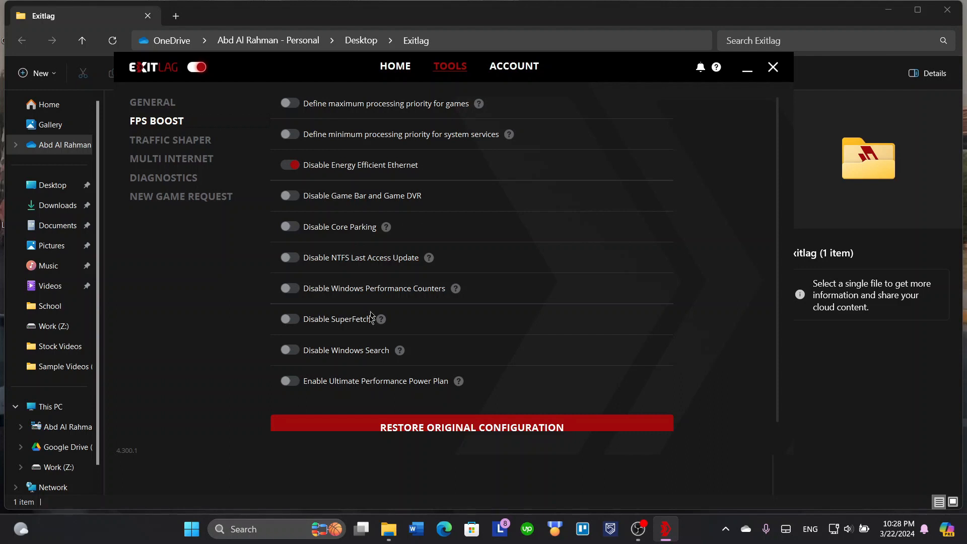
- Scroll through the FPS Boost tweaks and show the Traffic Shaper's never-limit speed settings
{"action": "scroll", "scroll_direction": "down", "scroll_amount": 3}
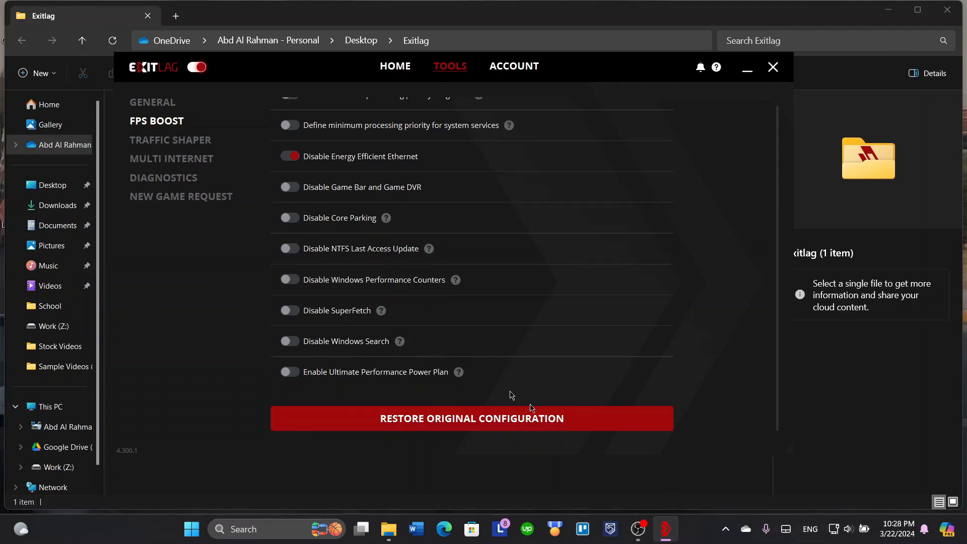
{"action": "left_click", "coordinate": [170, 140]}
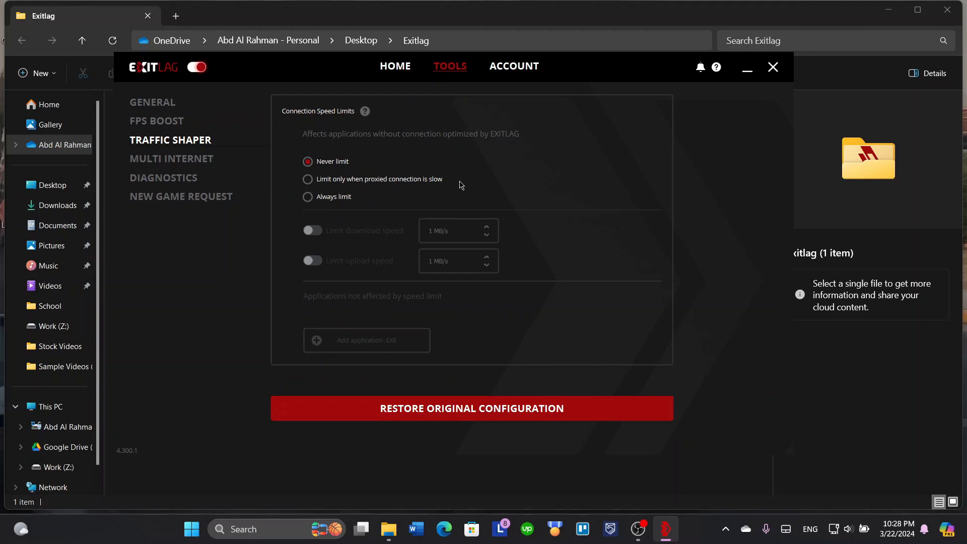
{"action": "mouse_move", "coordinate": [189, 194]}
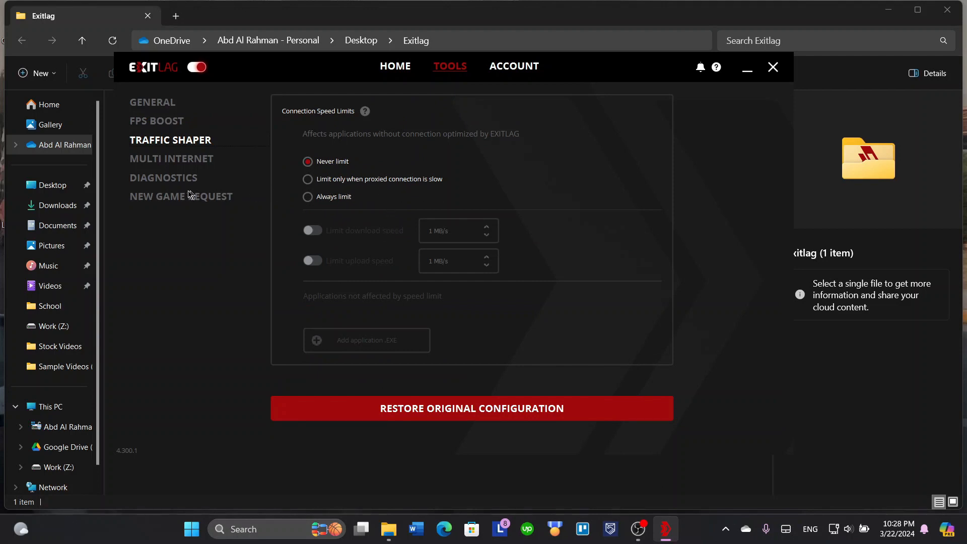
- Open the Multi Internet tool, with network interface selection left switched off
{"action": "left_click", "coordinate": [171, 158]}
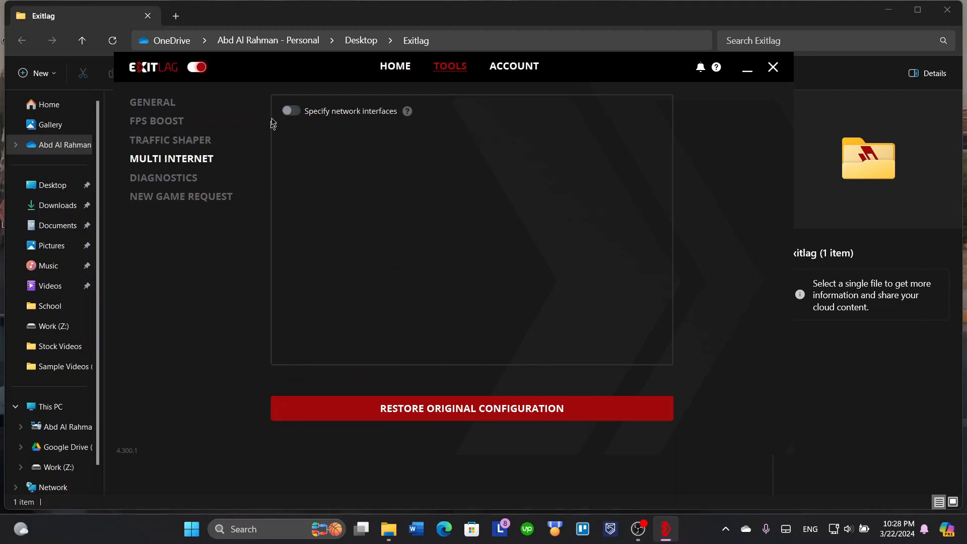
{"action": "mouse_move", "coordinate": [175, 192]}
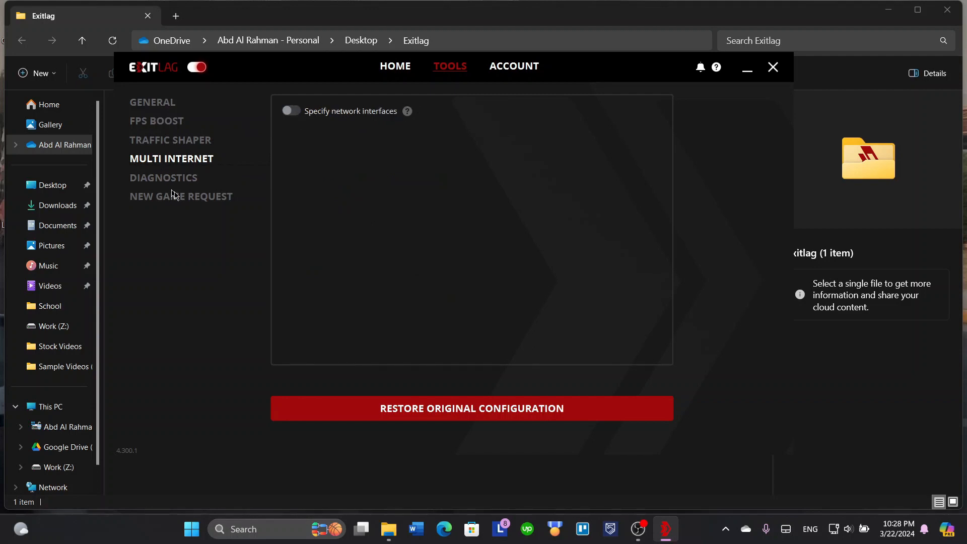
- Start real-time ping monitoring in Diagnostics, graphing gateway and internet ping
{"action": "left_click", "coordinate": [163, 177]}
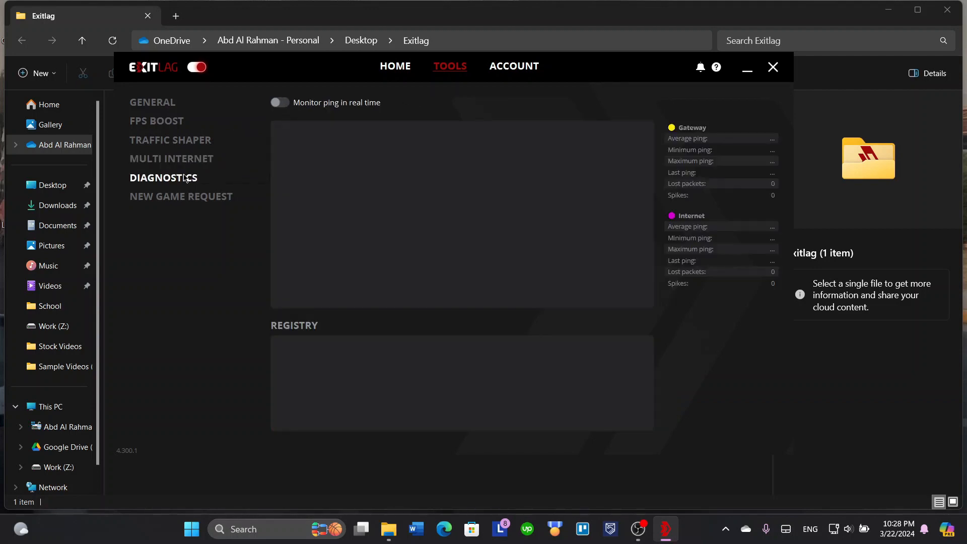
{"action": "mouse_move", "coordinate": [267, 112]}
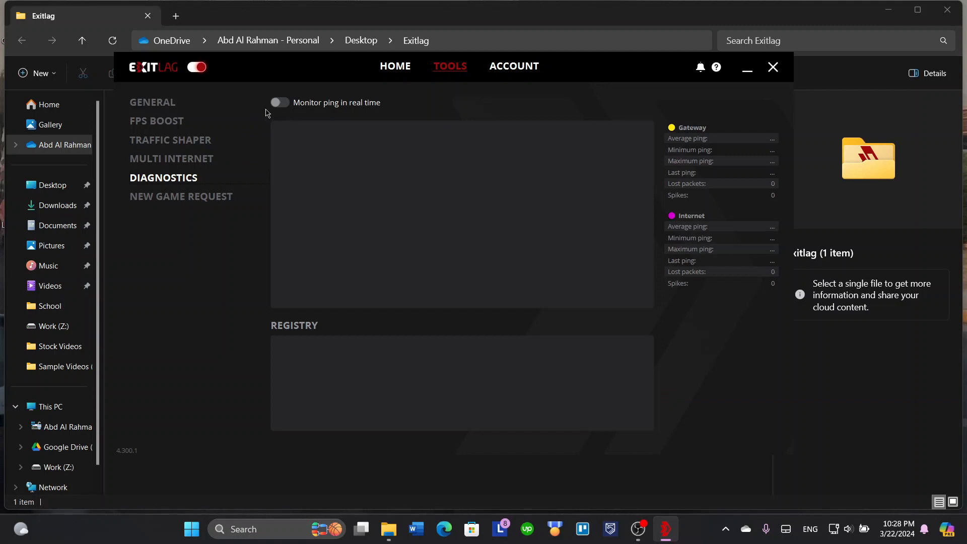
{"action": "left_click", "coordinate": [280, 102]}
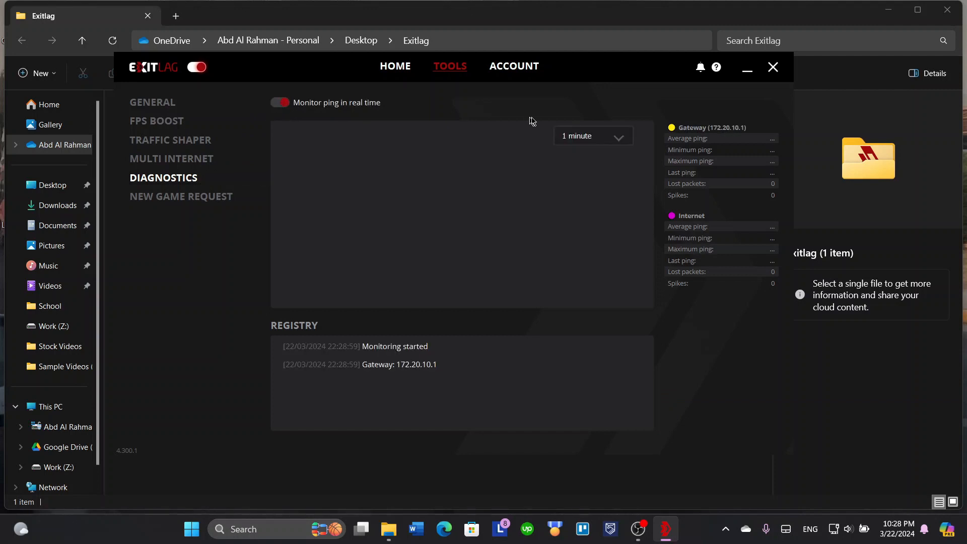
{"action": "left_click", "coordinate": [594, 136]}
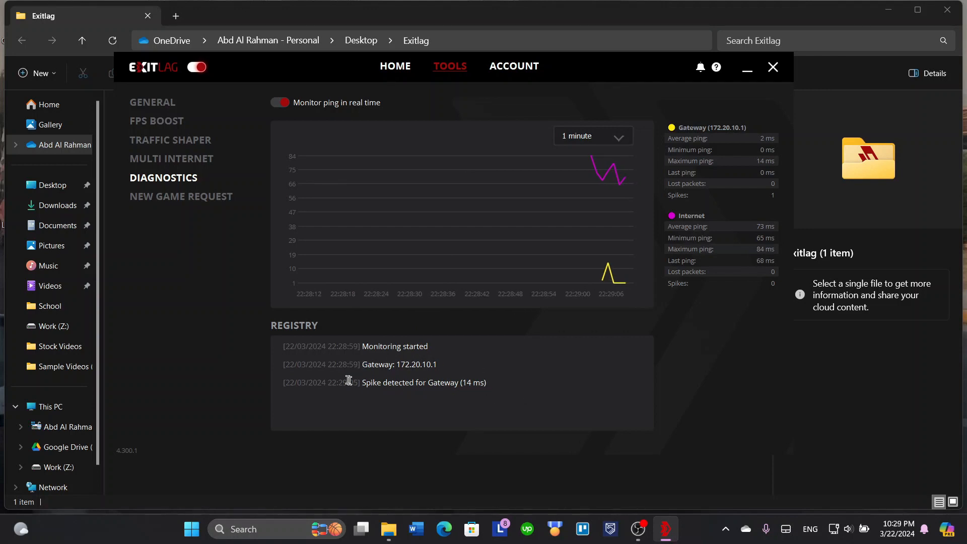
- Show the New Game Request form with an empty game name and no applications
{"action": "left_click", "coordinate": [181, 196]}
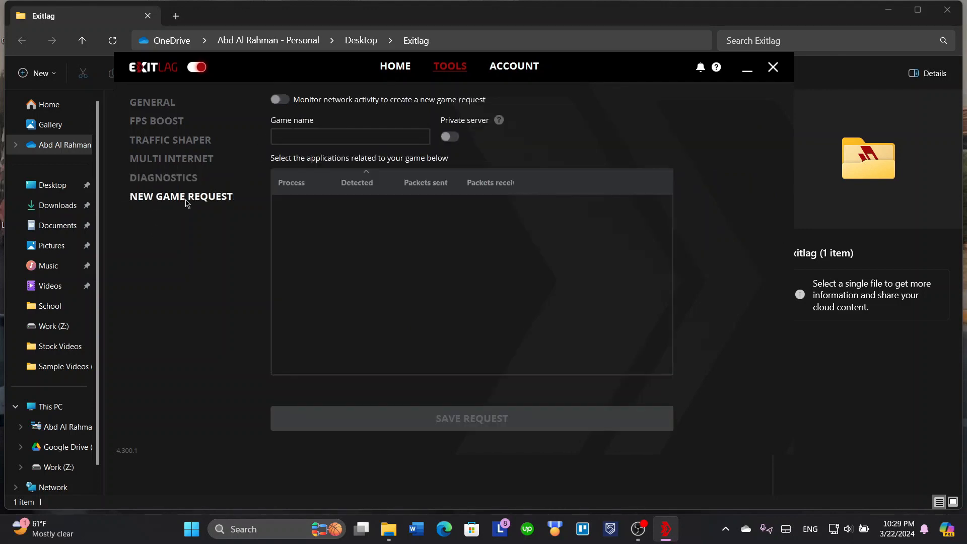
{"action": "mouse_move", "coordinate": [386, 180]}
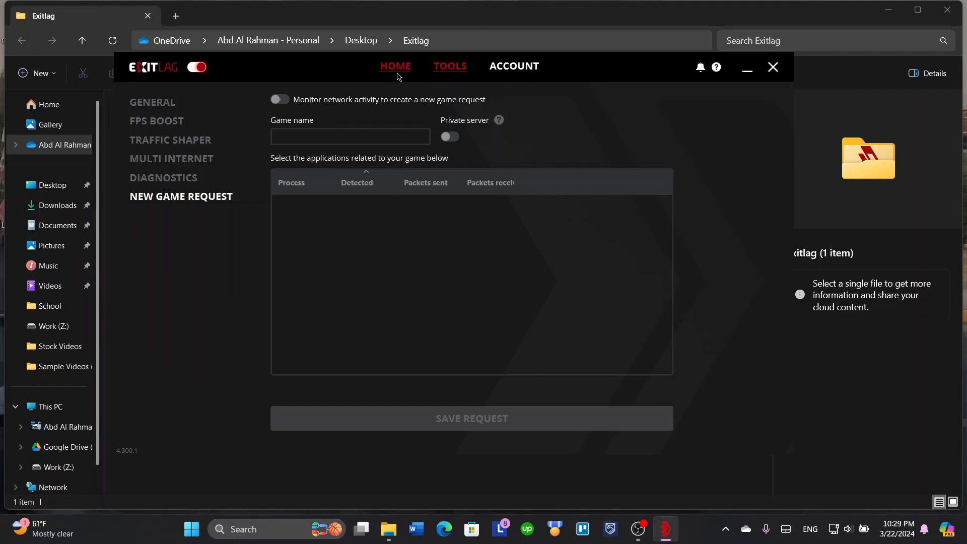
- Search the home game list for 'robl' and open Roblox's route settings
{"action": "left_click", "coordinate": [395, 66]}
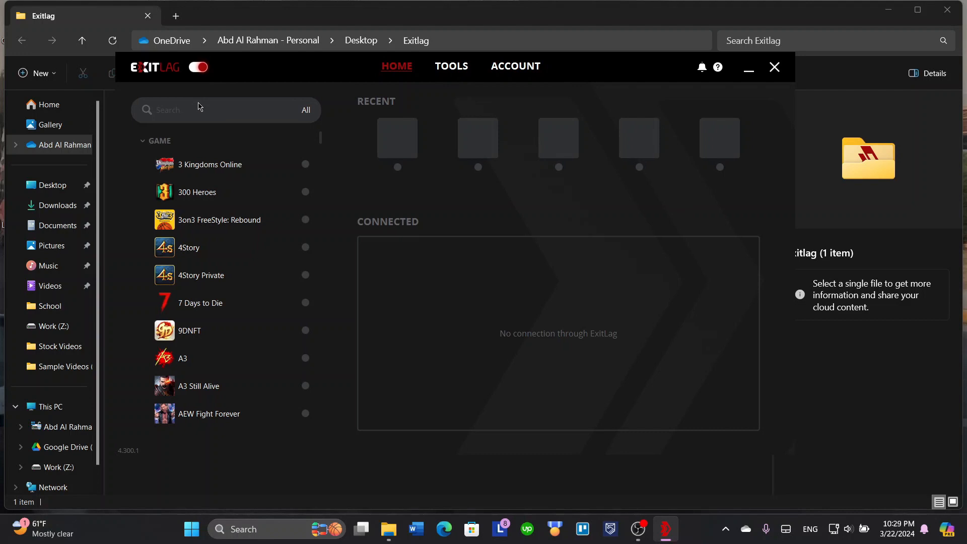
{"action": "type", "text": "r"}
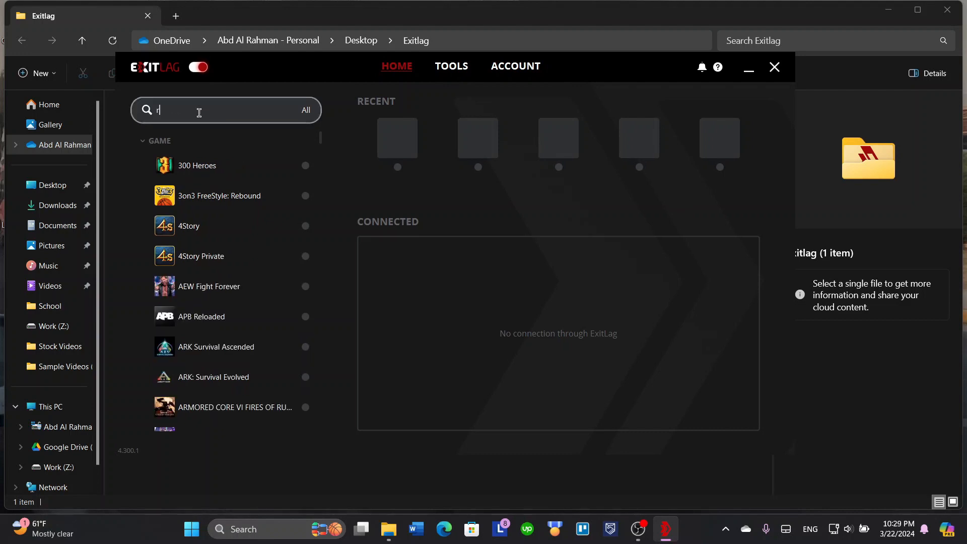
{"action": "type", "text": "obl"}
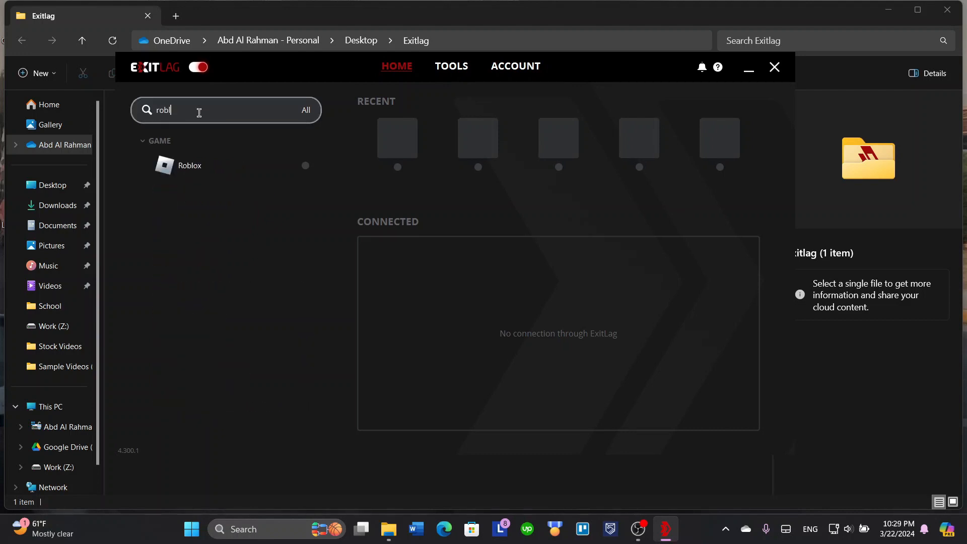
{"action": "left_click", "coordinate": [190, 166]}
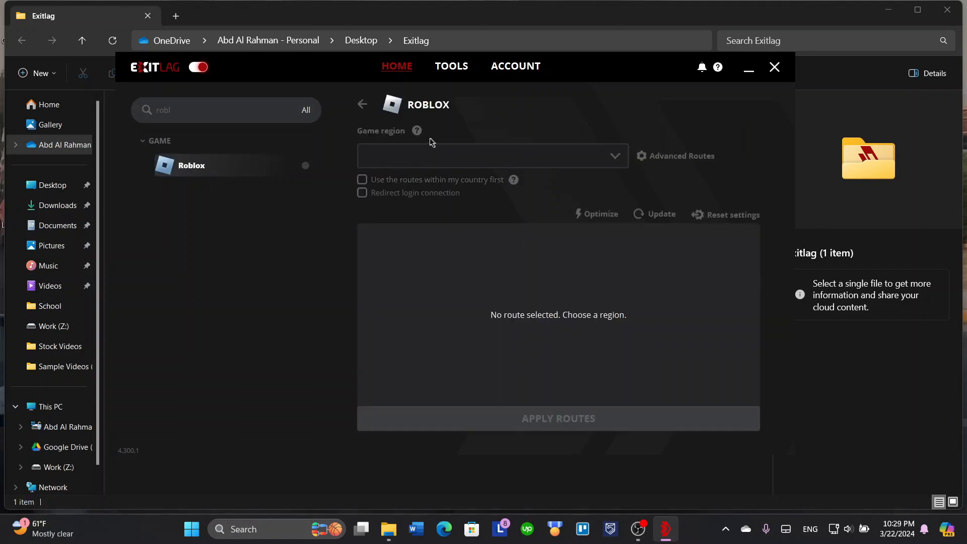
{"action": "mouse_move", "coordinate": [425, 132]}
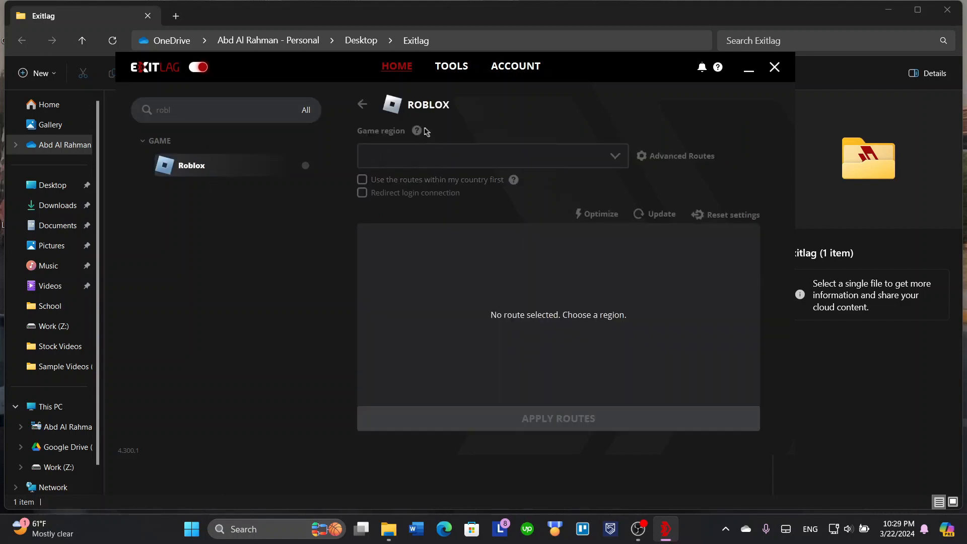
{"action": "mouse_move", "coordinate": [536, 166]}
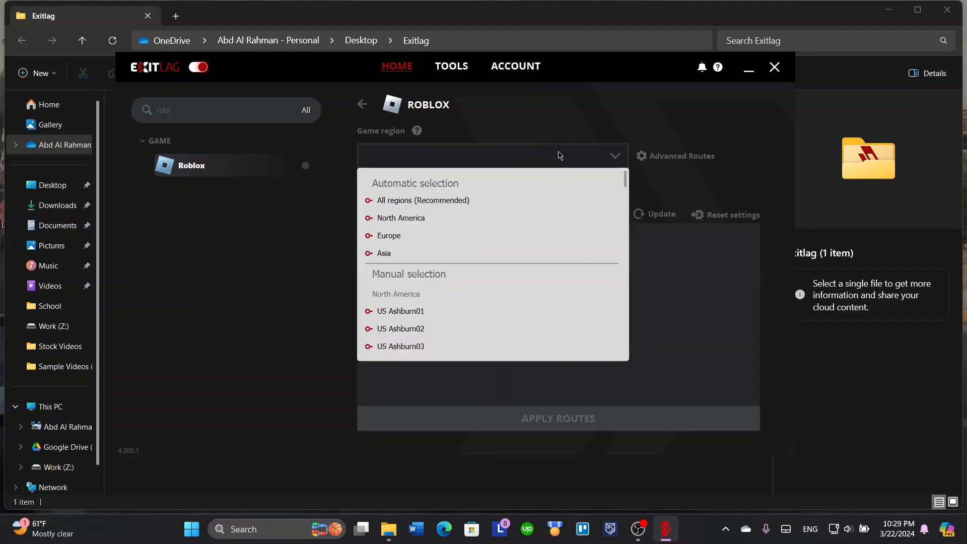
{"action": "mouse_move", "coordinate": [421, 332]}
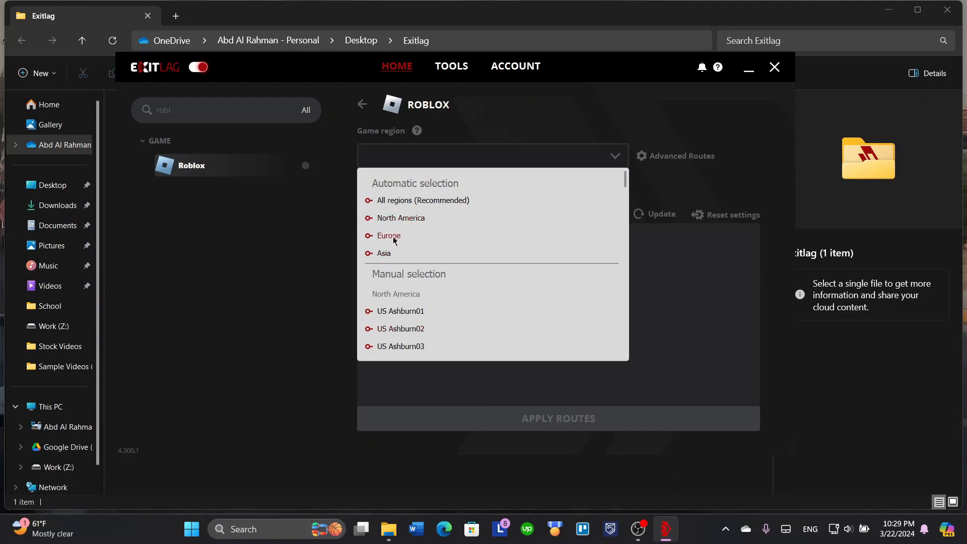
{"action": "mouse_move", "coordinate": [389, 203]}
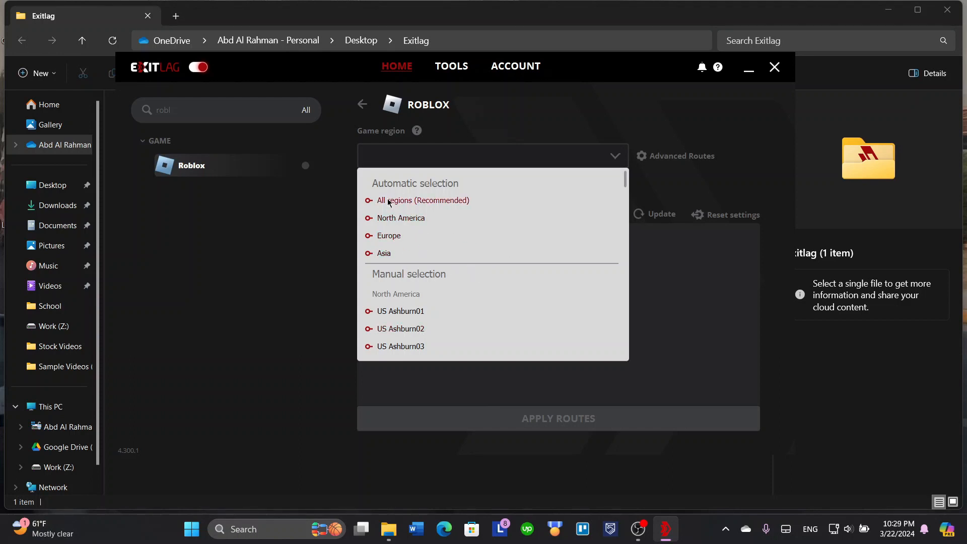
- Set Roblox's region to All regions (Recommended) and review the advanced routes (0 TCP, 2 UDP)
{"action": "left_click", "coordinate": [423, 200]}
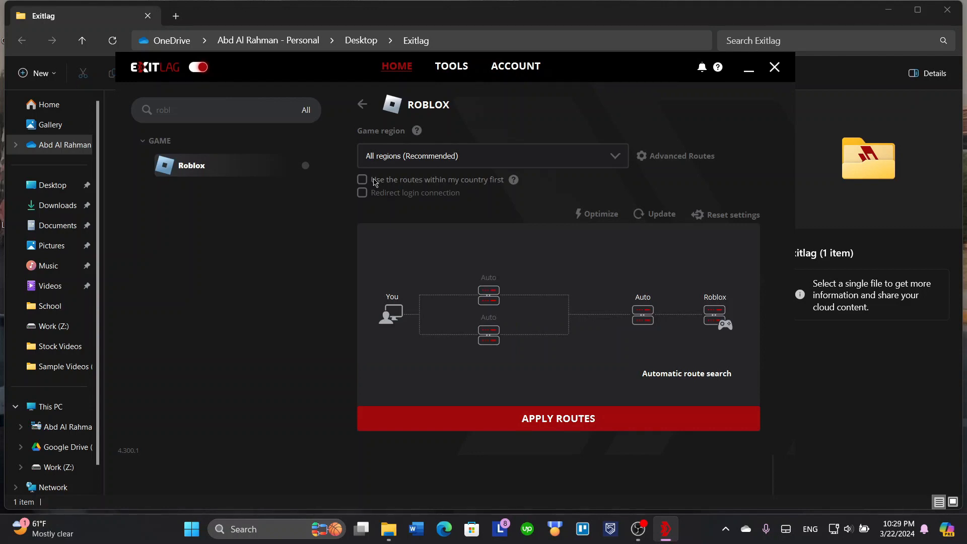
{"action": "mouse_move", "coordinate": [523, 201]}
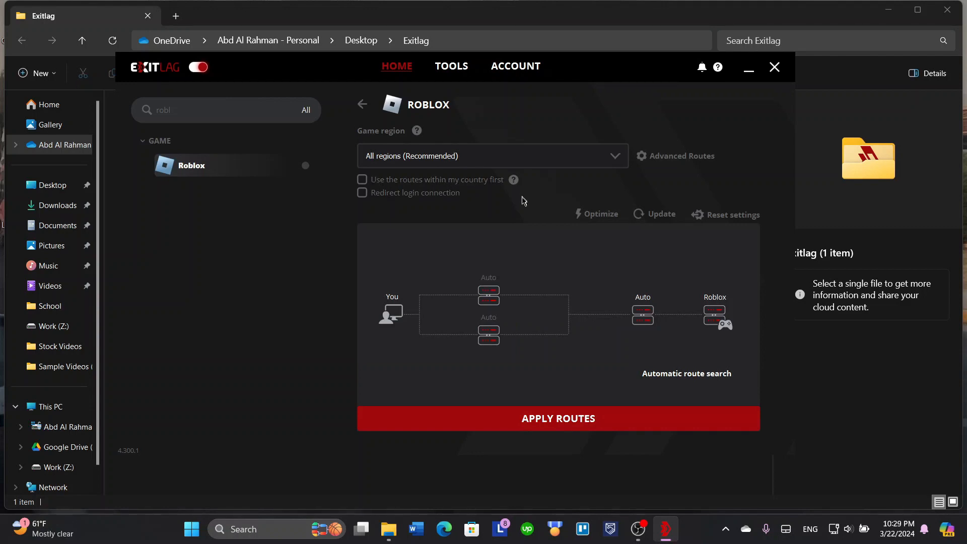
{"action": "mouse_move", "coordinate": [574, 237]}
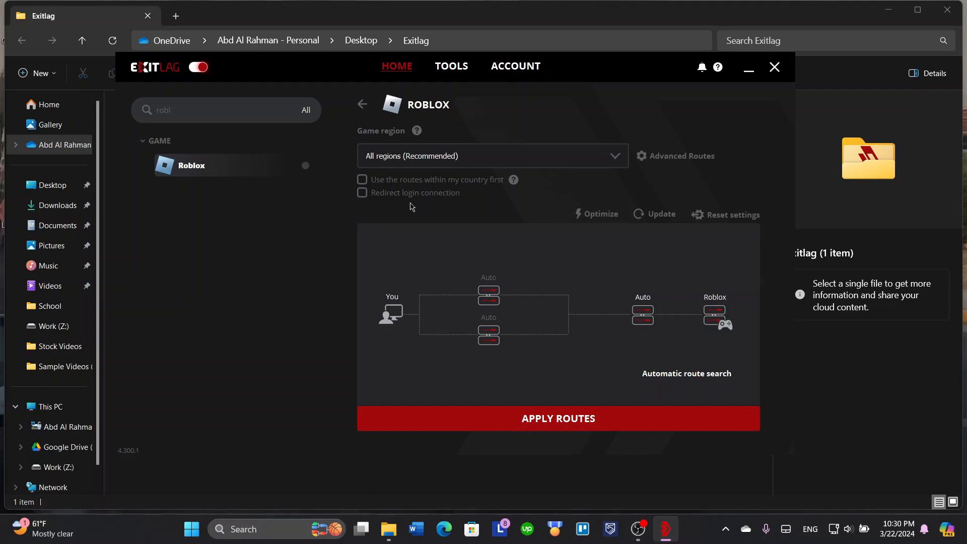
{"action": "mouse_move", "coordinate": [455, 205]}
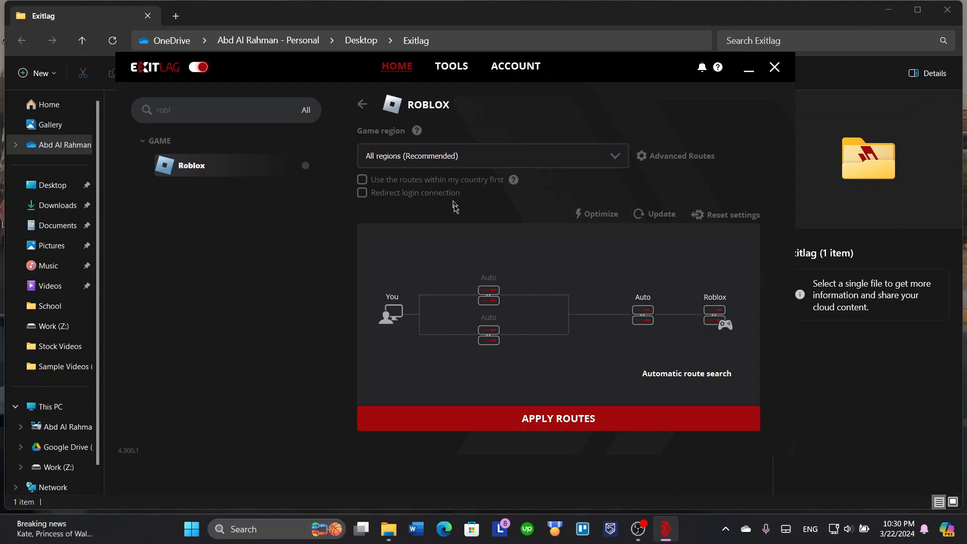
{"action": "mouse_move", "coordinate": [603, 246]}
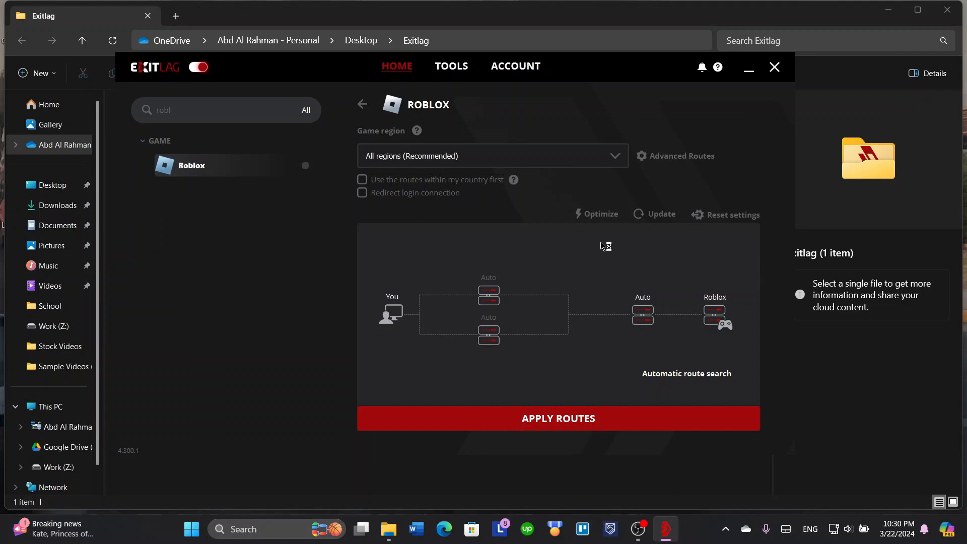
{"action": "left_click", "coordinate": [558, 418]}
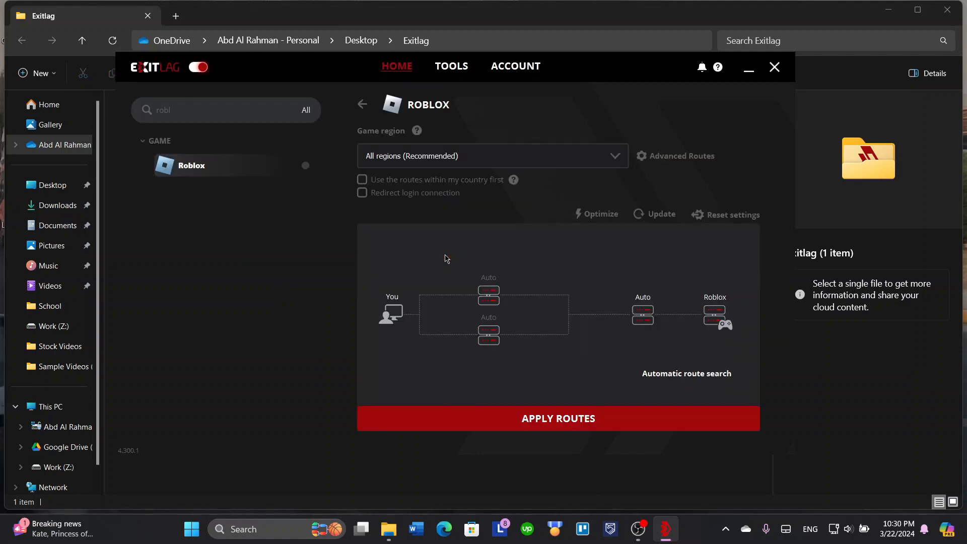
{"action": "mouse_move", "coordinate": [555, 424]}
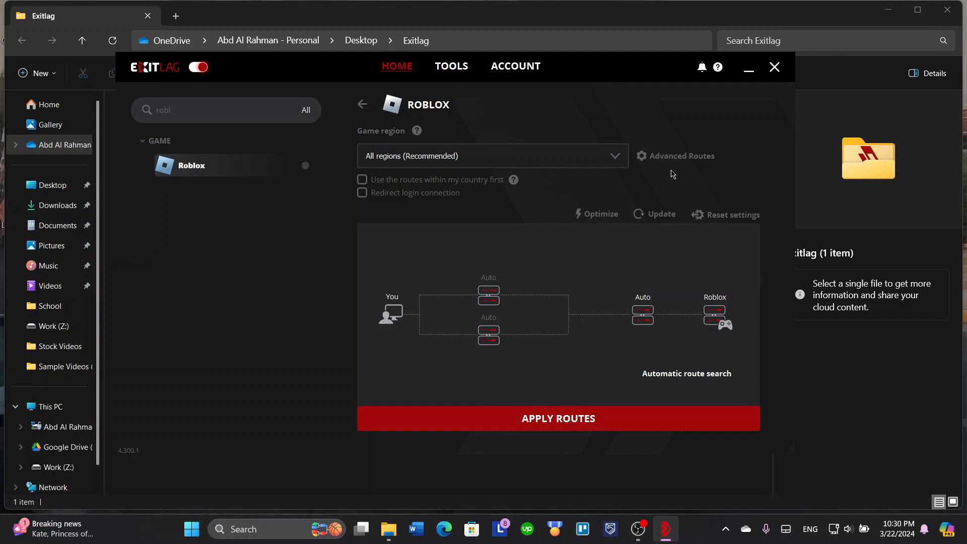
{"action": "left_click", "coordinate": [682, 155]}
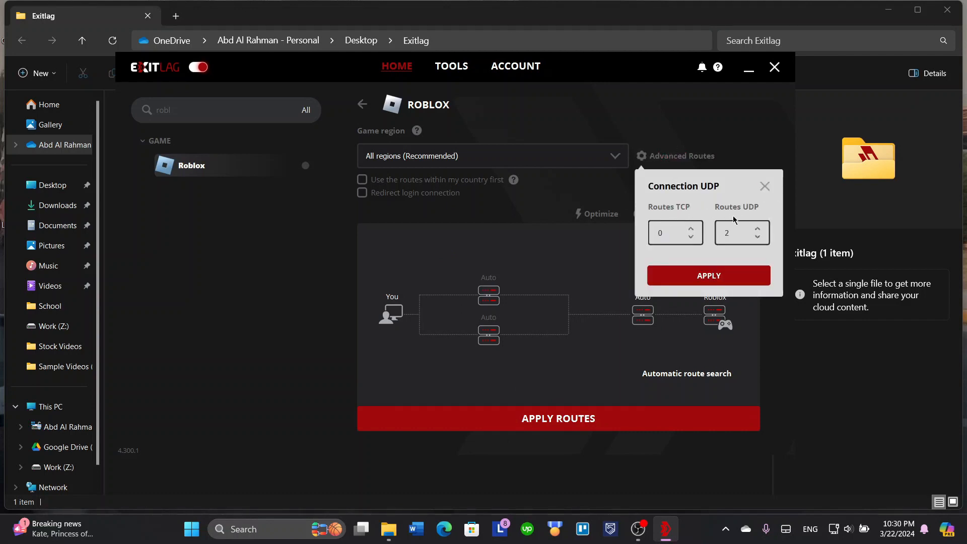
{"action": "mouse_move", "coordinate": [765, 186]}
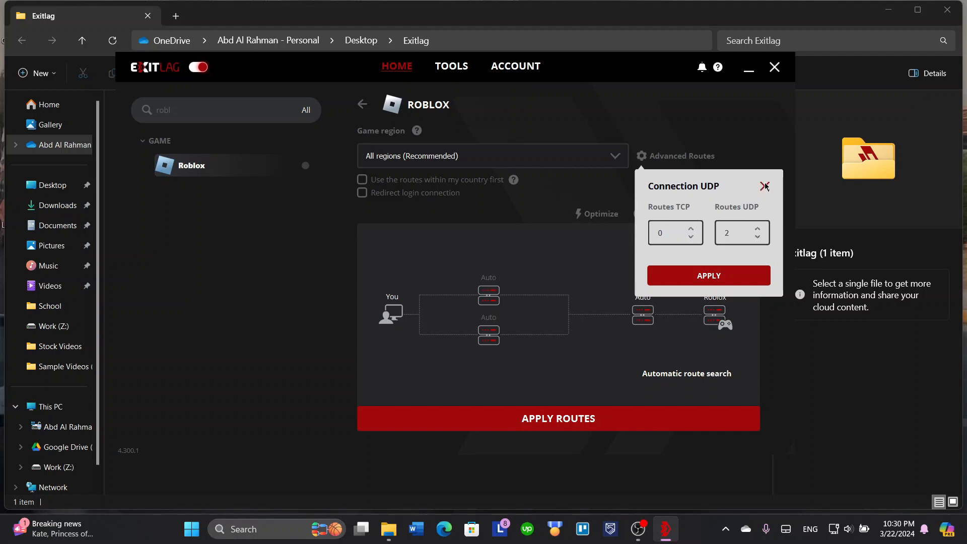
{"action": "left_click", "coordinate": [765, 186]}
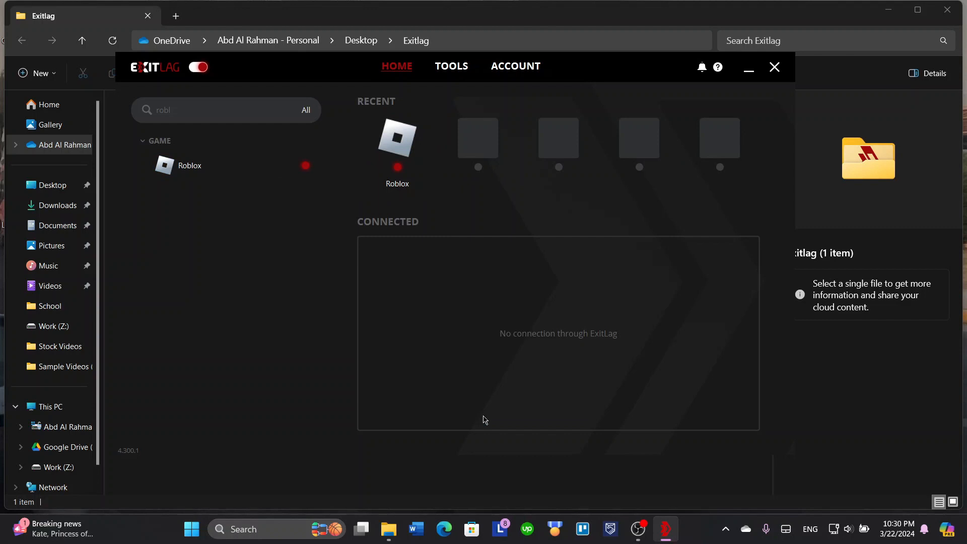
{"action": "mouse_move", "coordinate": [406, 161]}
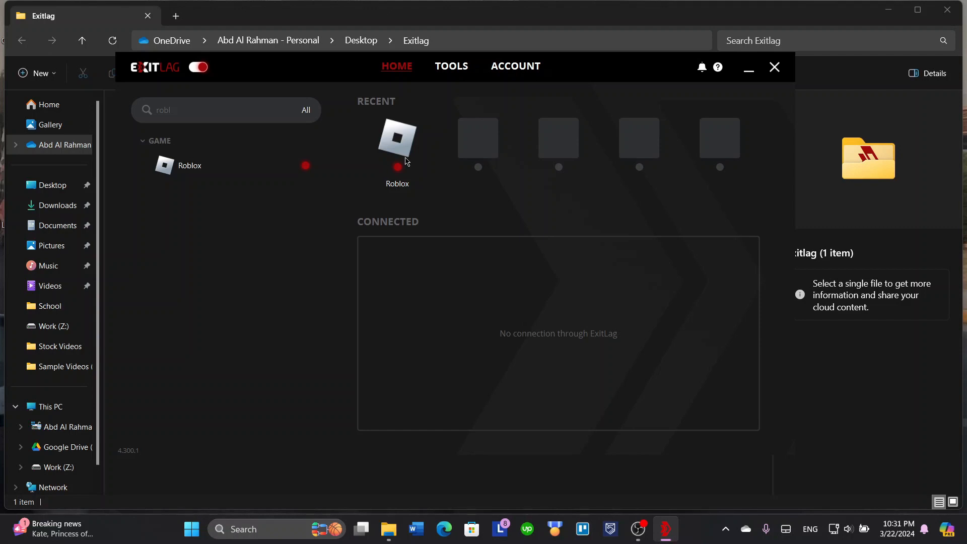
{"action": "left_click", "coordinate": [451, 66]}
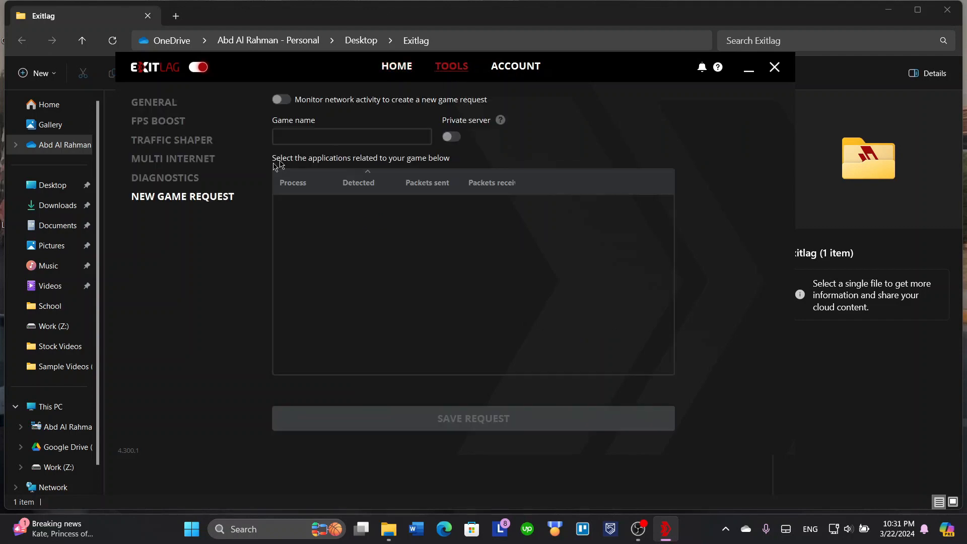
{"action": "mouse_move", "coordinate": [161, 189]}
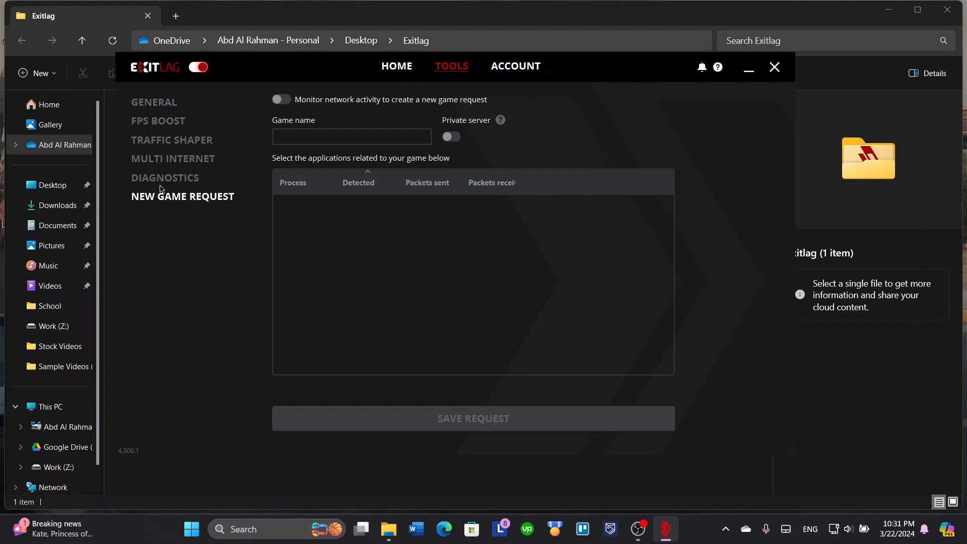
{"action": "left_click", "coordinate": [165, 178]}
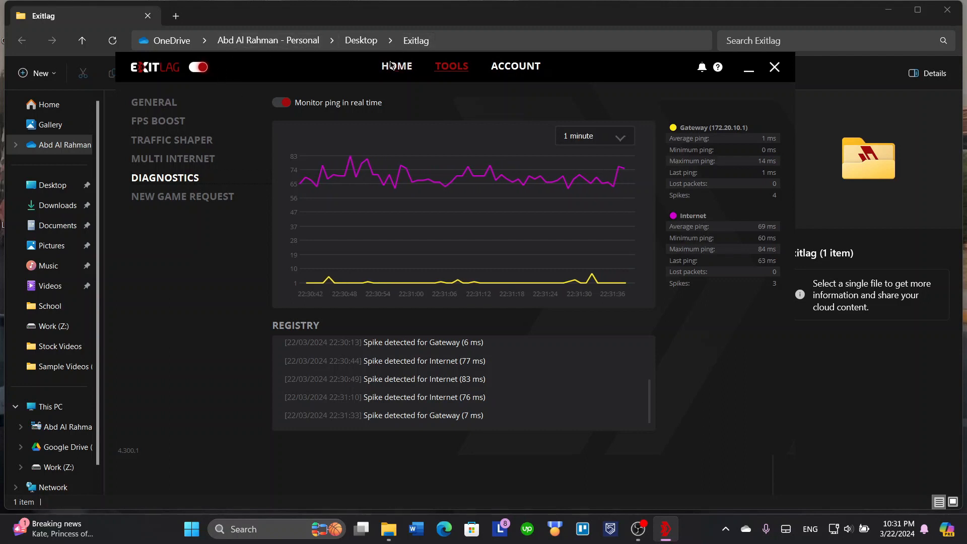
{"action": "left_click", "coordinate": [516, 66]}
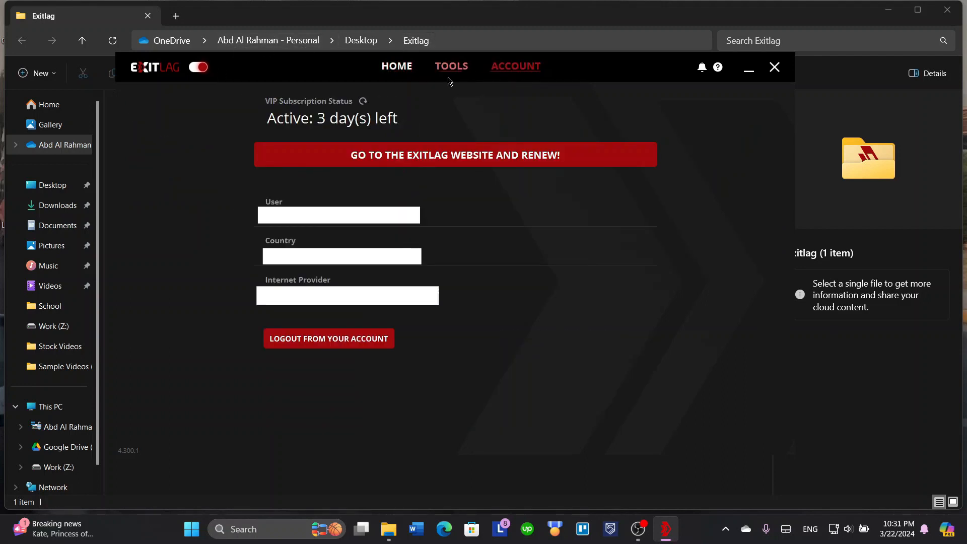
{"action": "left_click", "coordinate": [397, 66]}
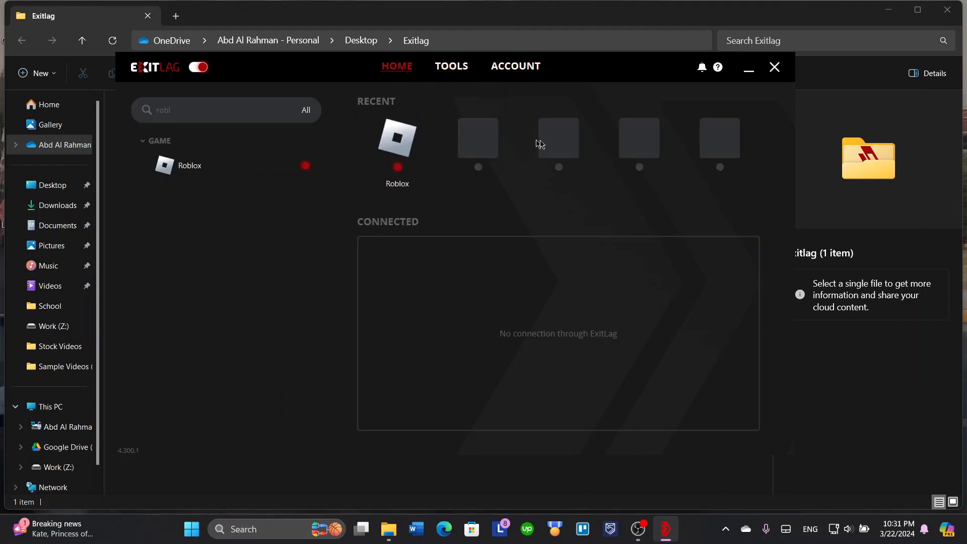
{"action": "mouse_move", "coordinate": [674, 326]}
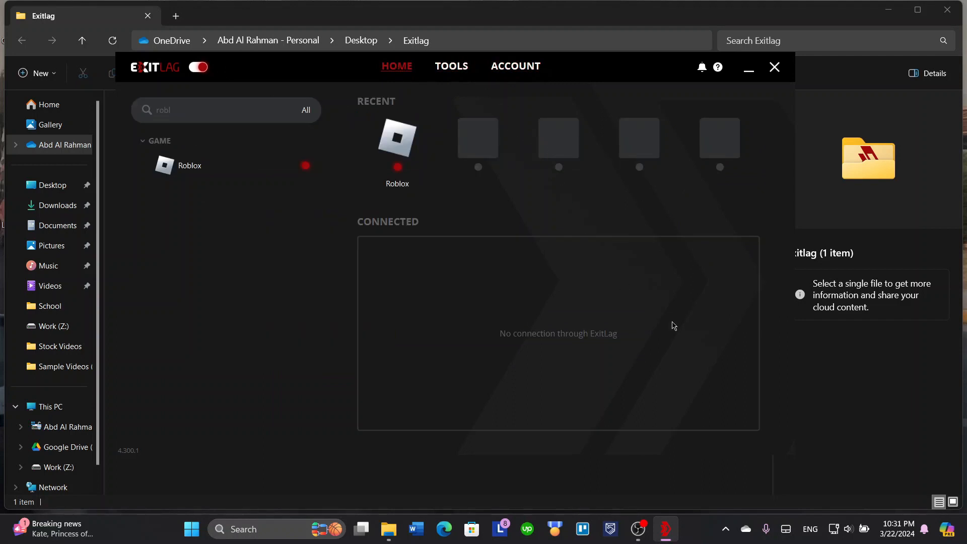